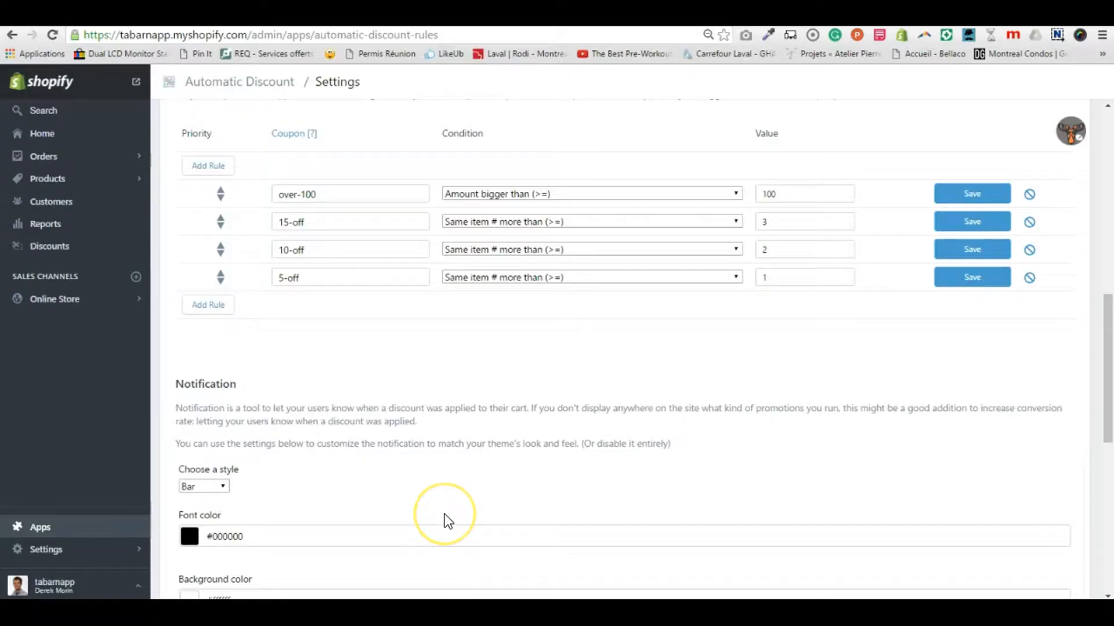
mouse_move(445, 518)
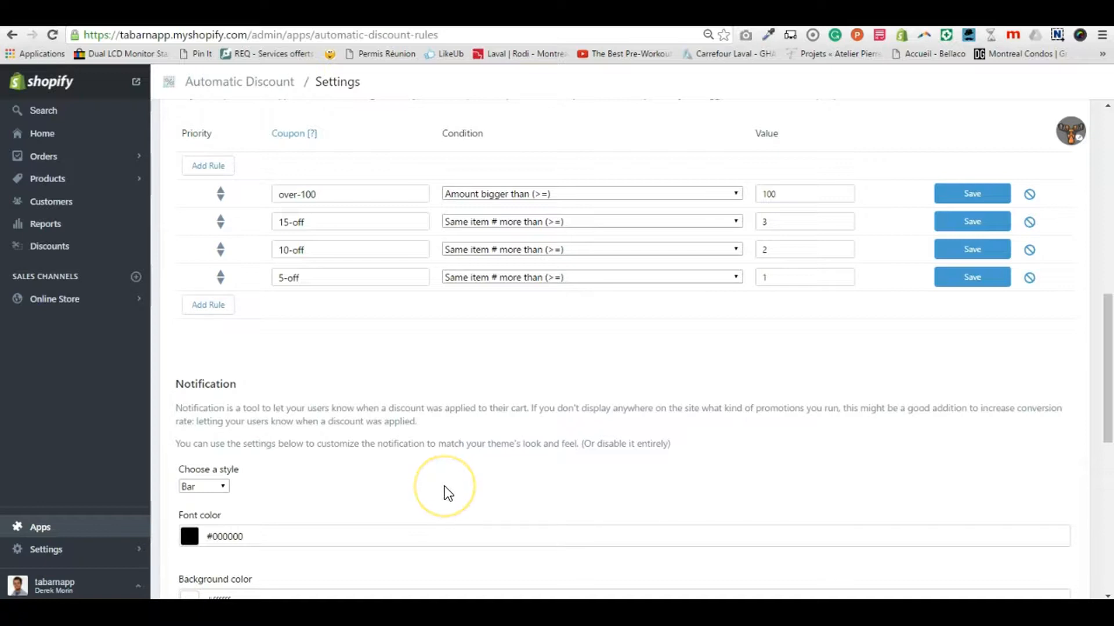
Scroll down to the Notification section and expand the notification style choices.
scroll("down", 3)
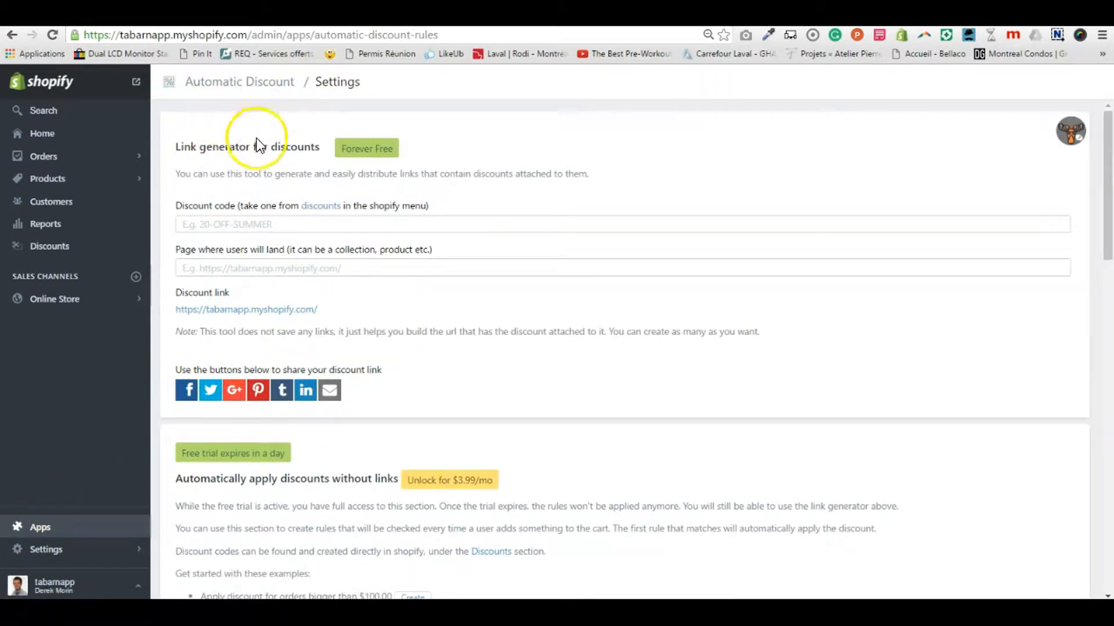
scroll("down", 3)
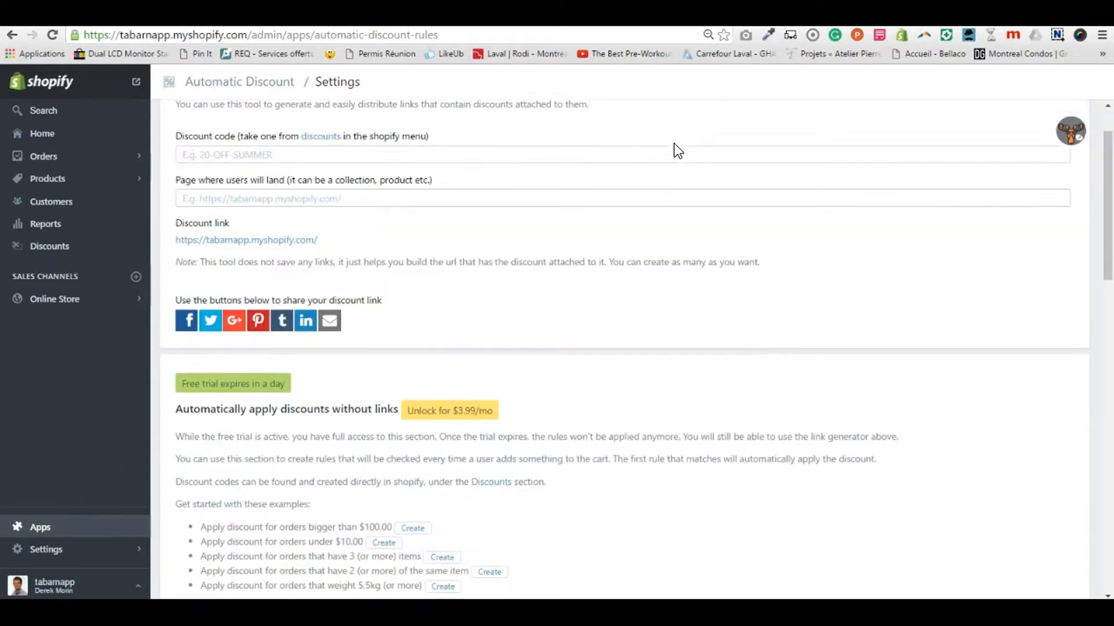
scroll("up", 3)
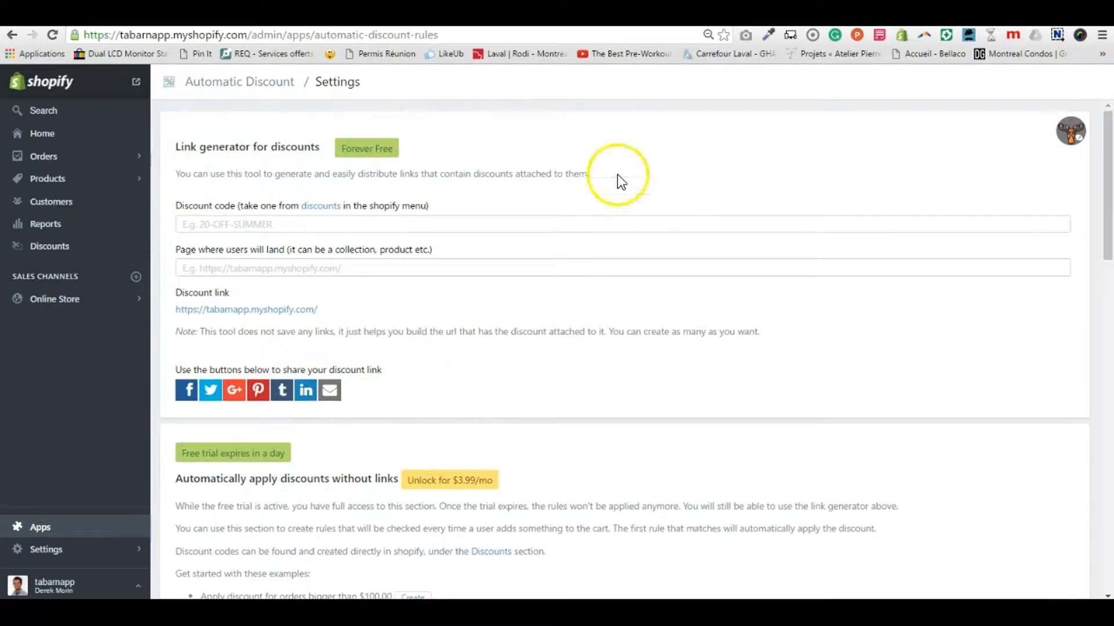
scroll("down", 3)
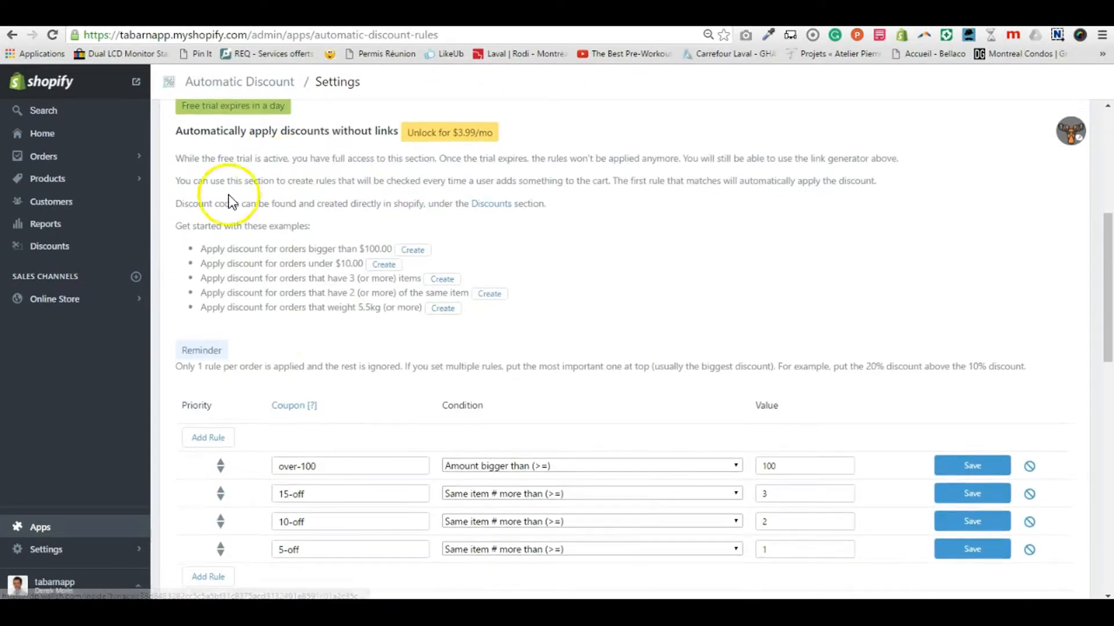
scroll("down", 3)
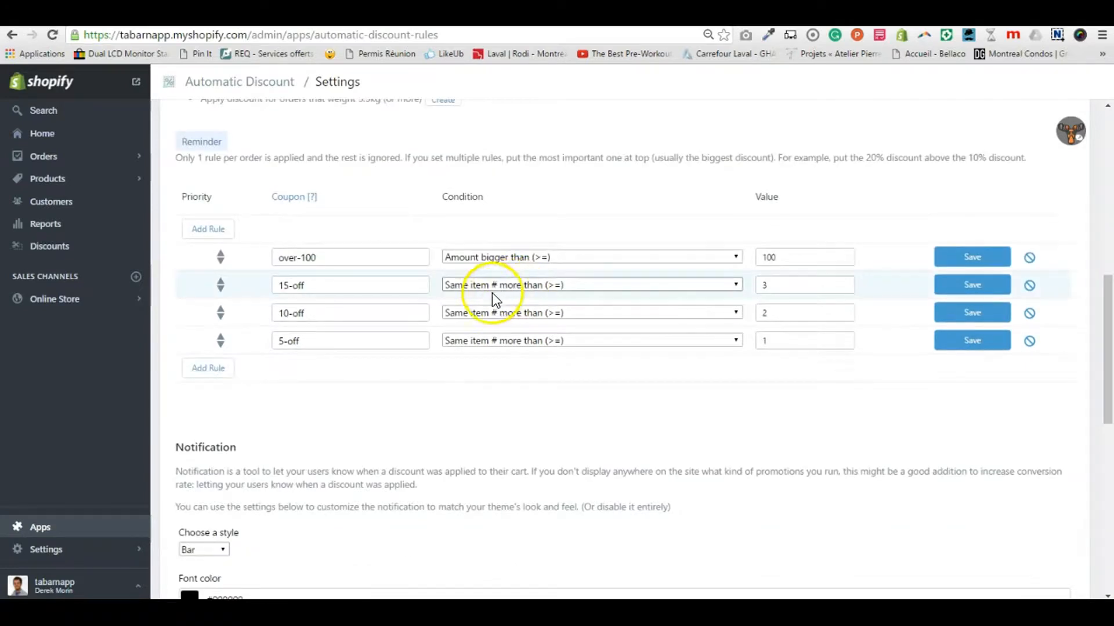
scroll("down", 3)
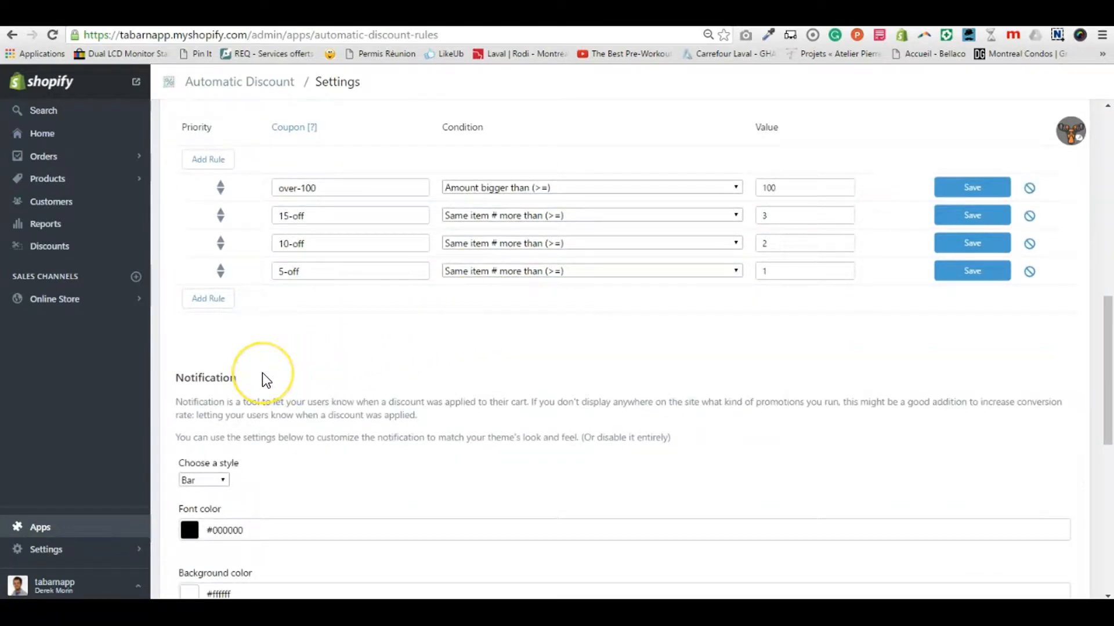
scroll("down", 3)
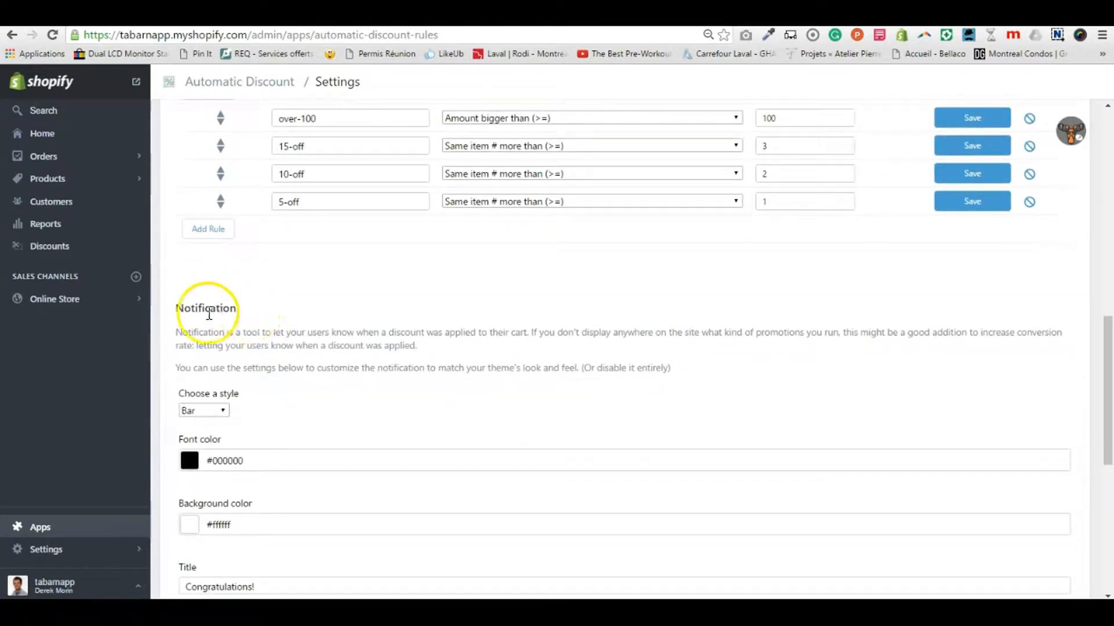
mouse_move(192, 309)
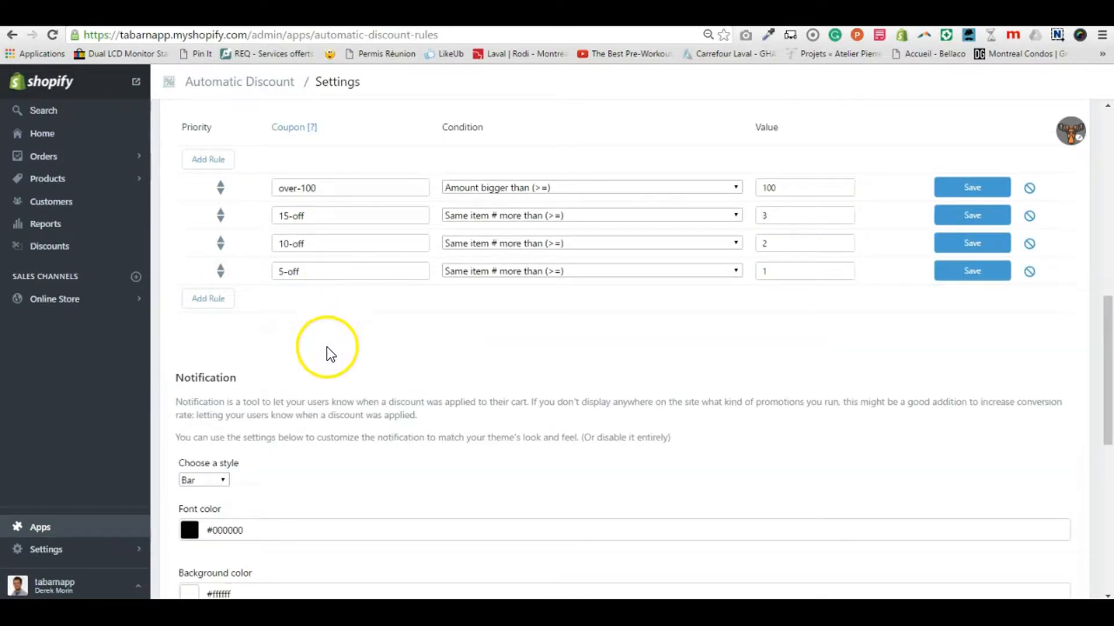
mouse_move(333, 348)
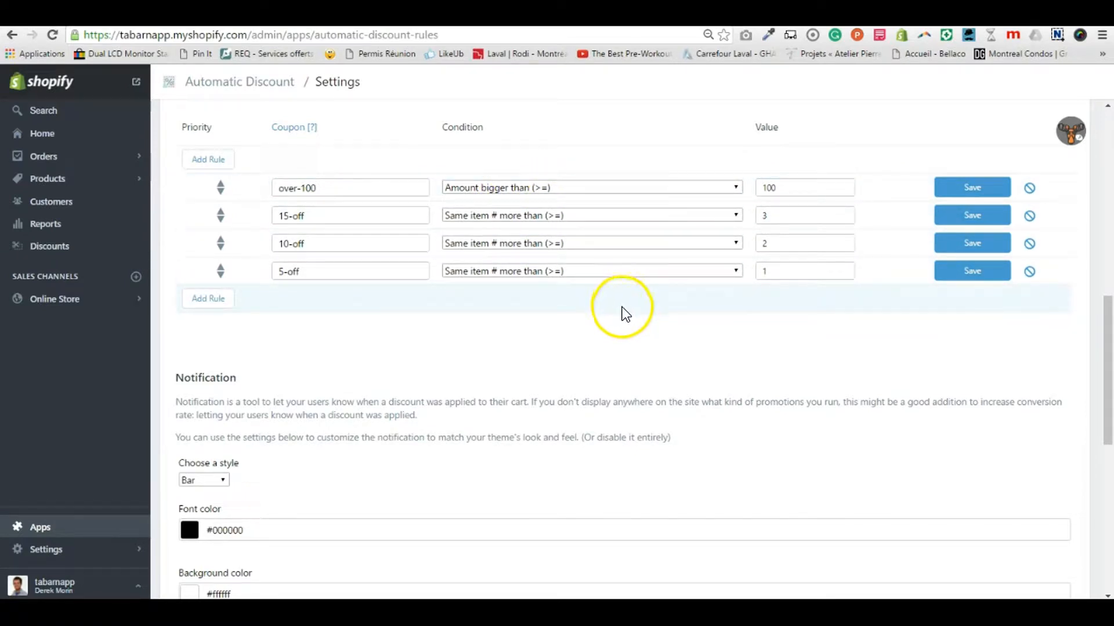
scroll("down", 3)
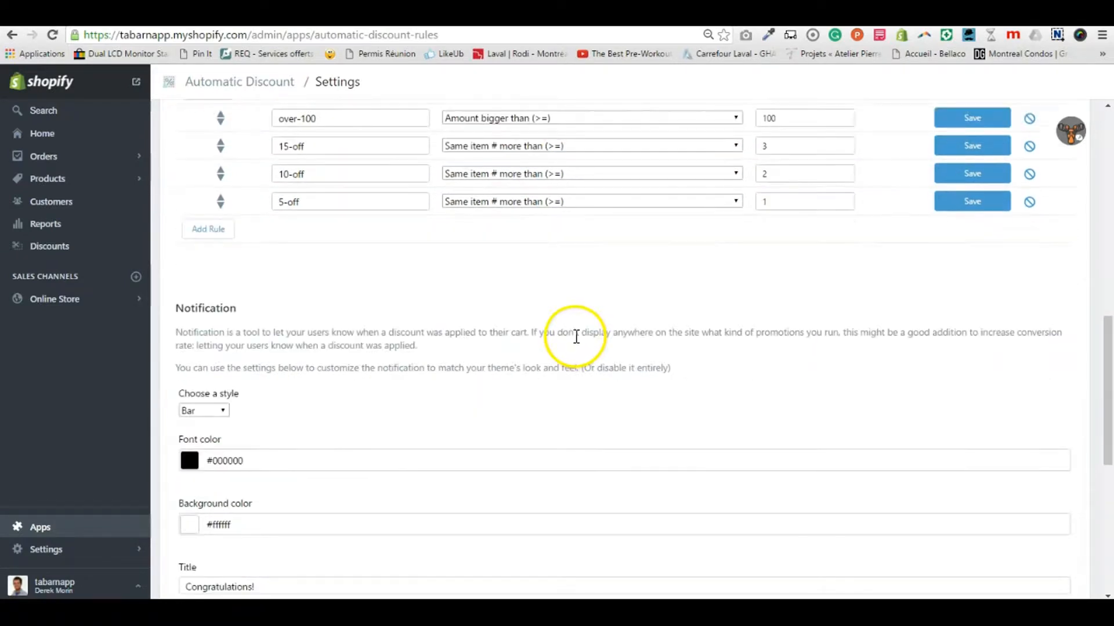
scroll("down", 3)
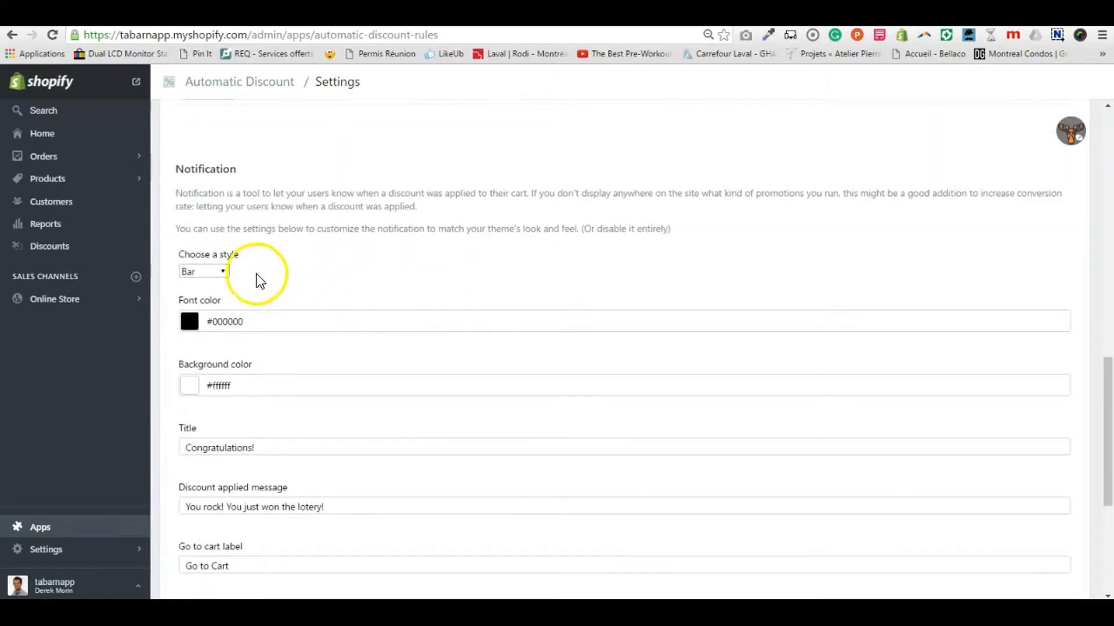
left_click(204, 271)
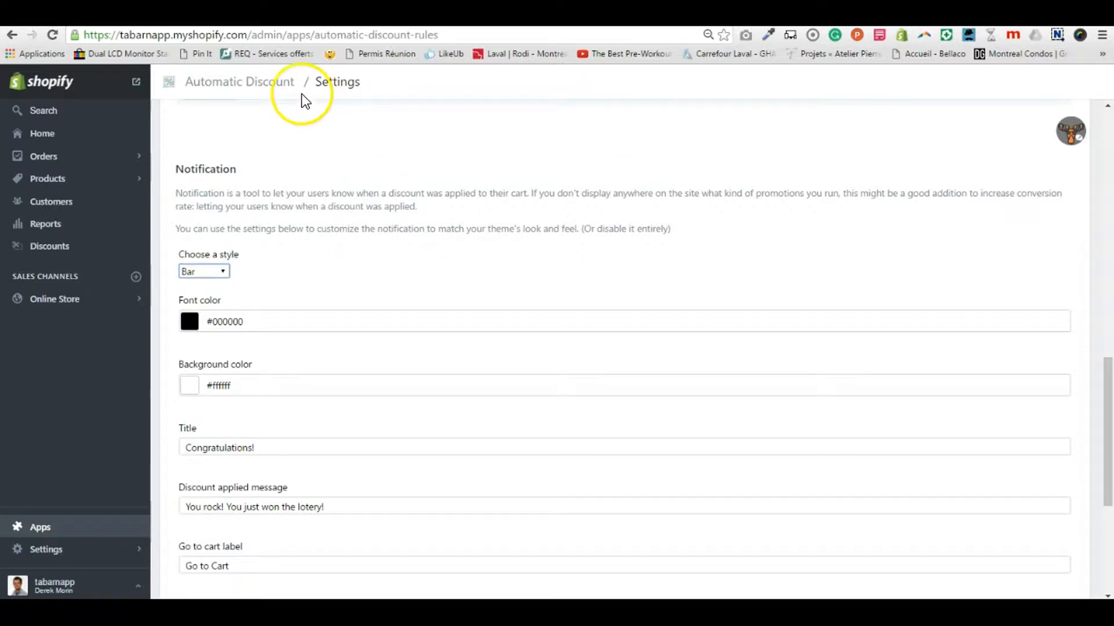
mouse_move(916, 107)
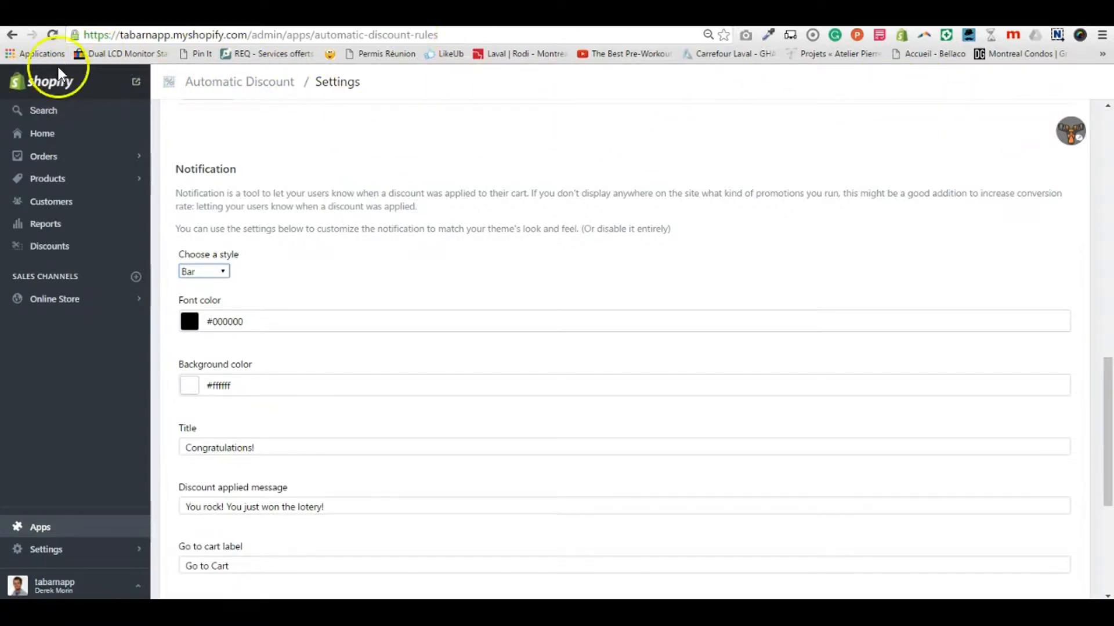
mouse_move(281, 285)
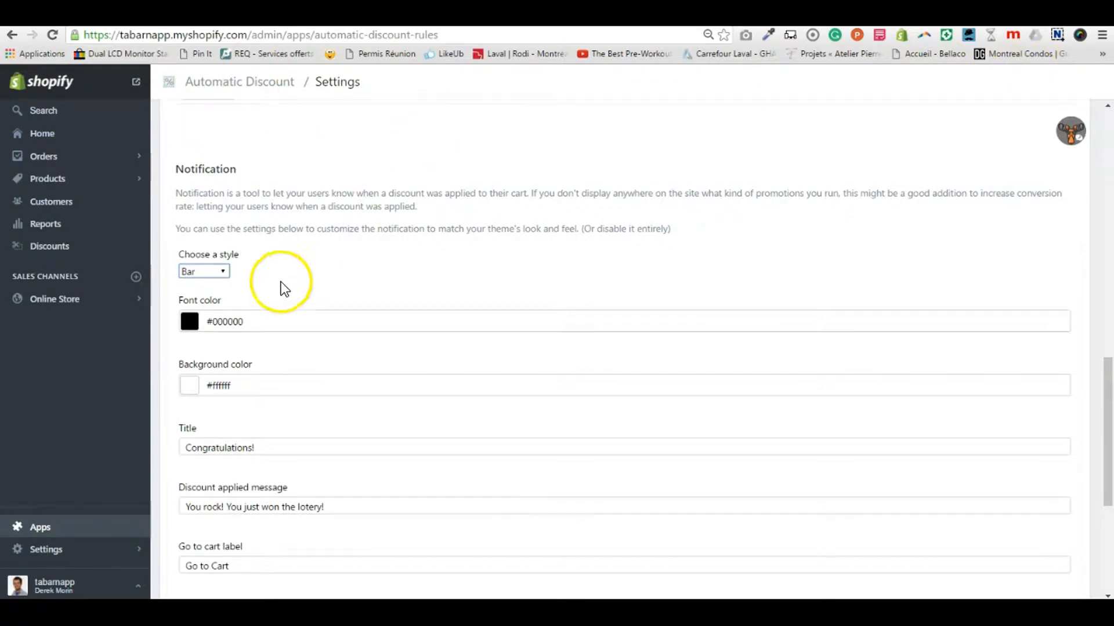
mouse_move(295, 284)
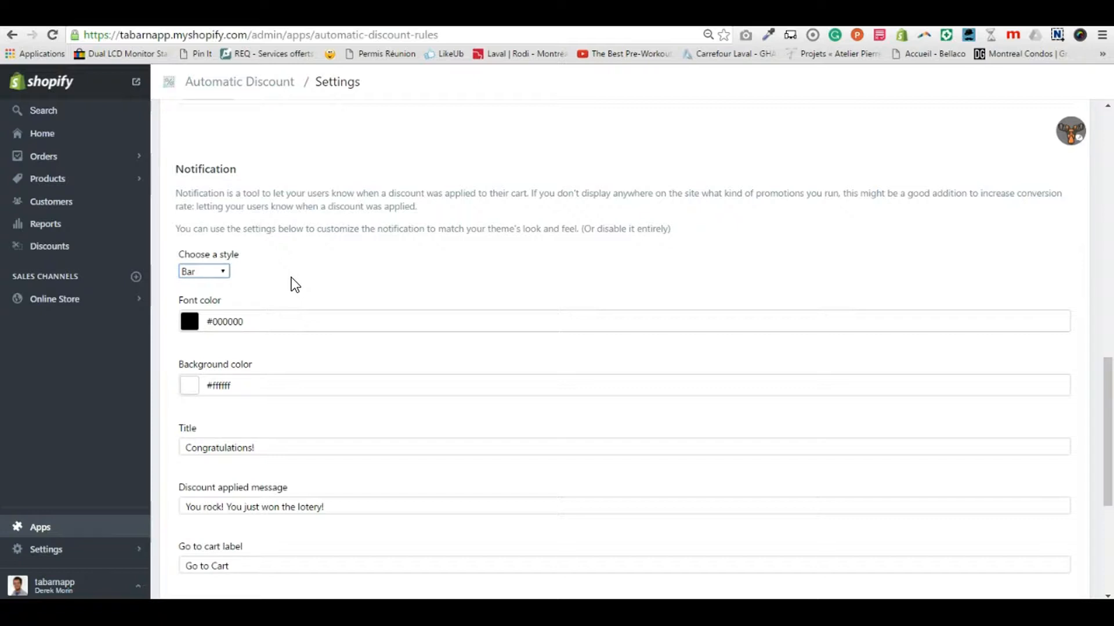
Select the whole 'Discount applied' message text and reopen the style dropdown before leaving for a private window.
scroll("down", 3)
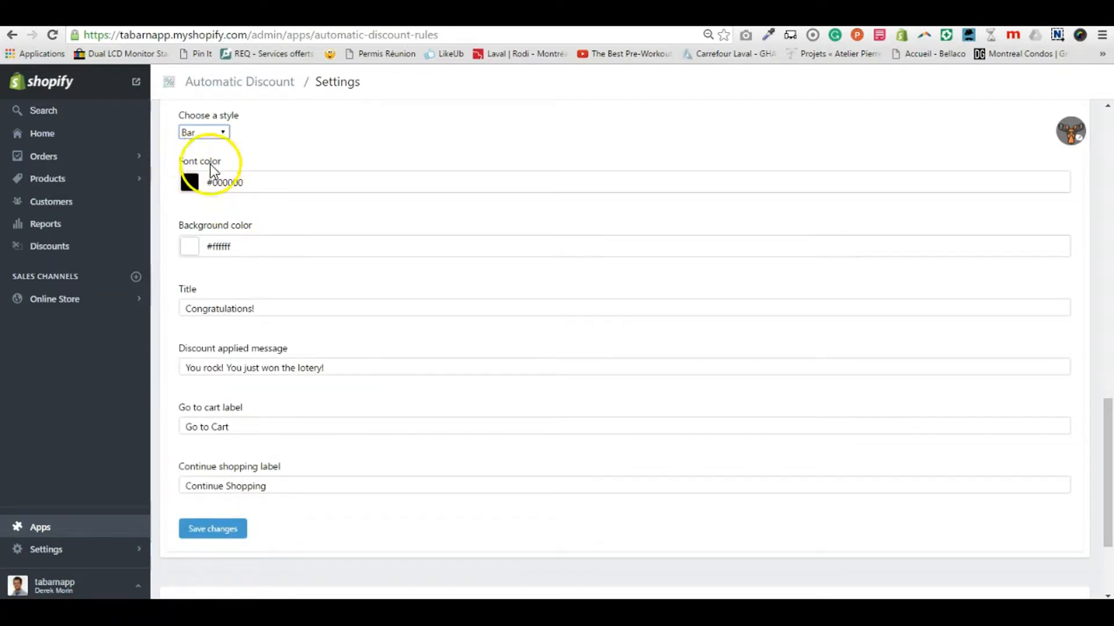
mouse_move(249, 298)
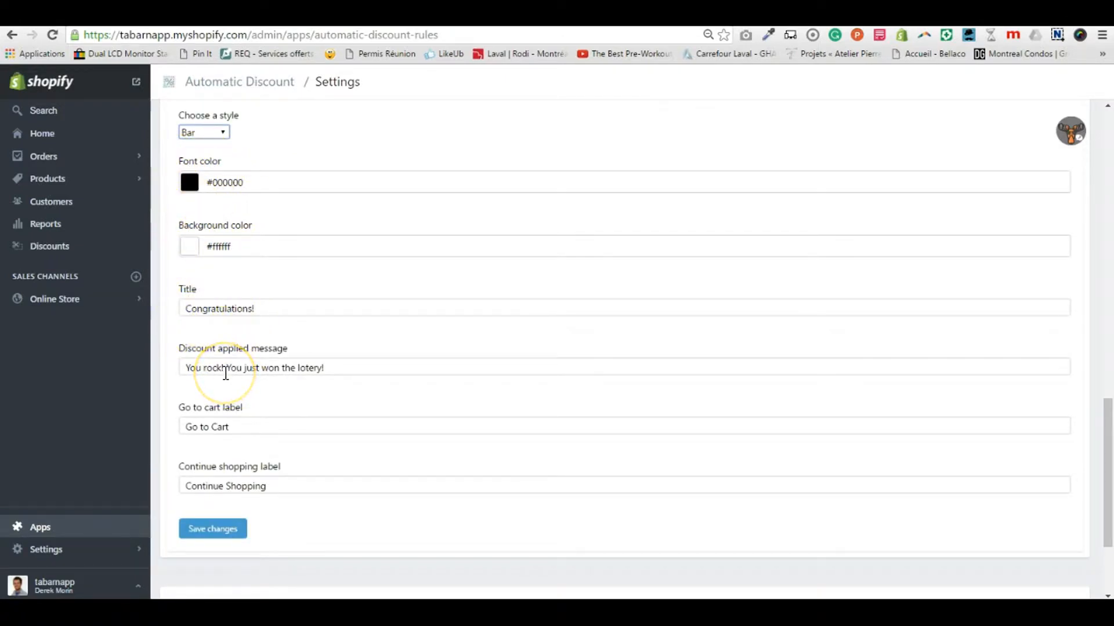
triple_click(254, 367)
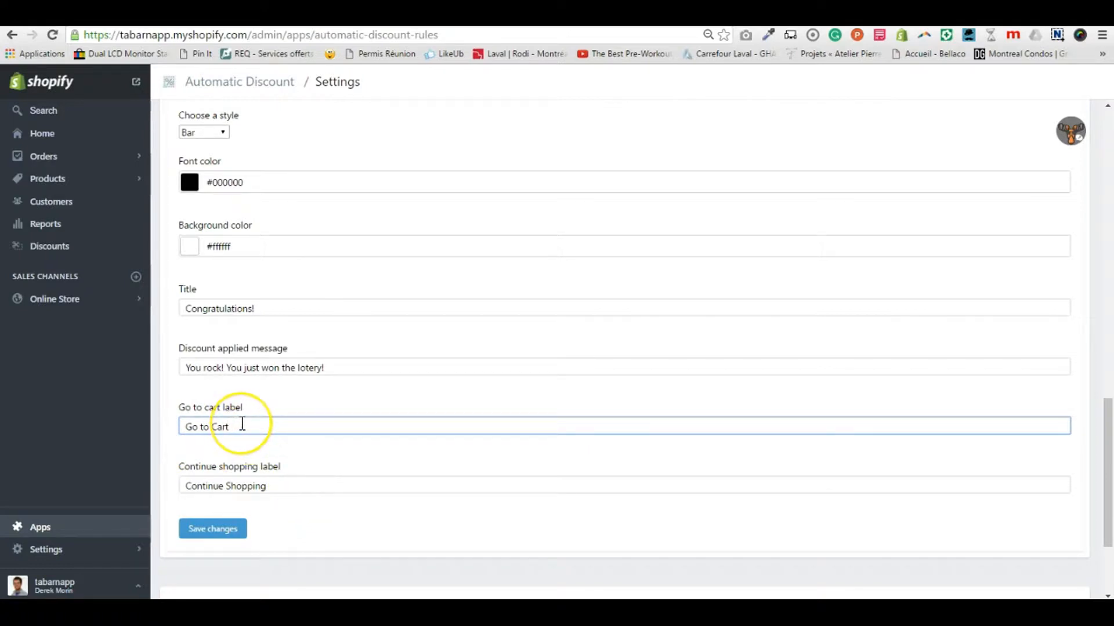
mouse_move(231, 160)
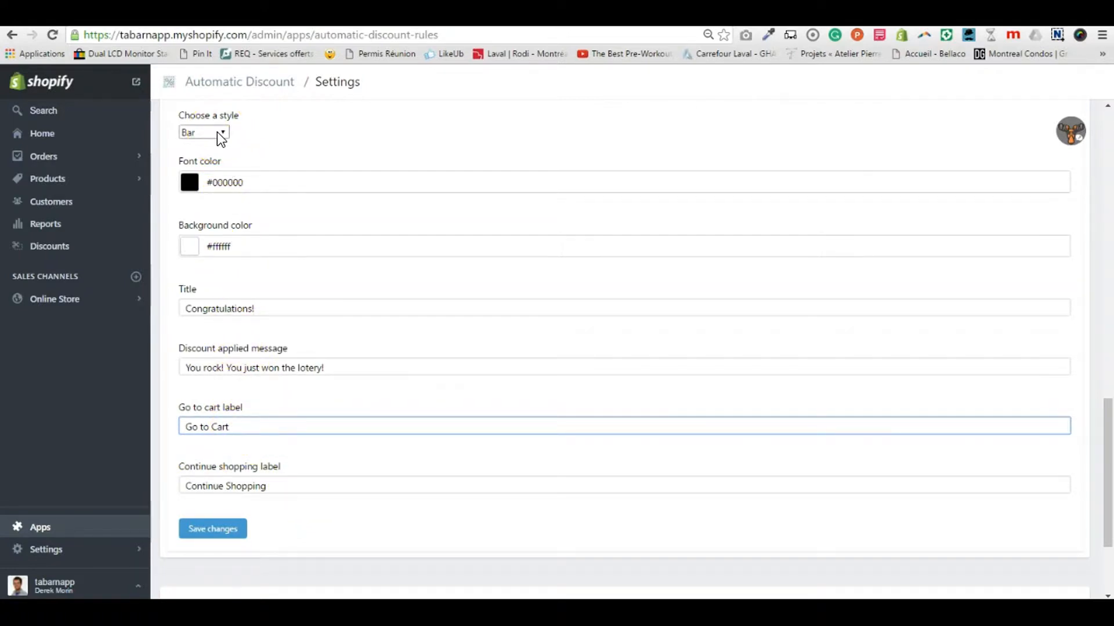
left_click(204, 132)
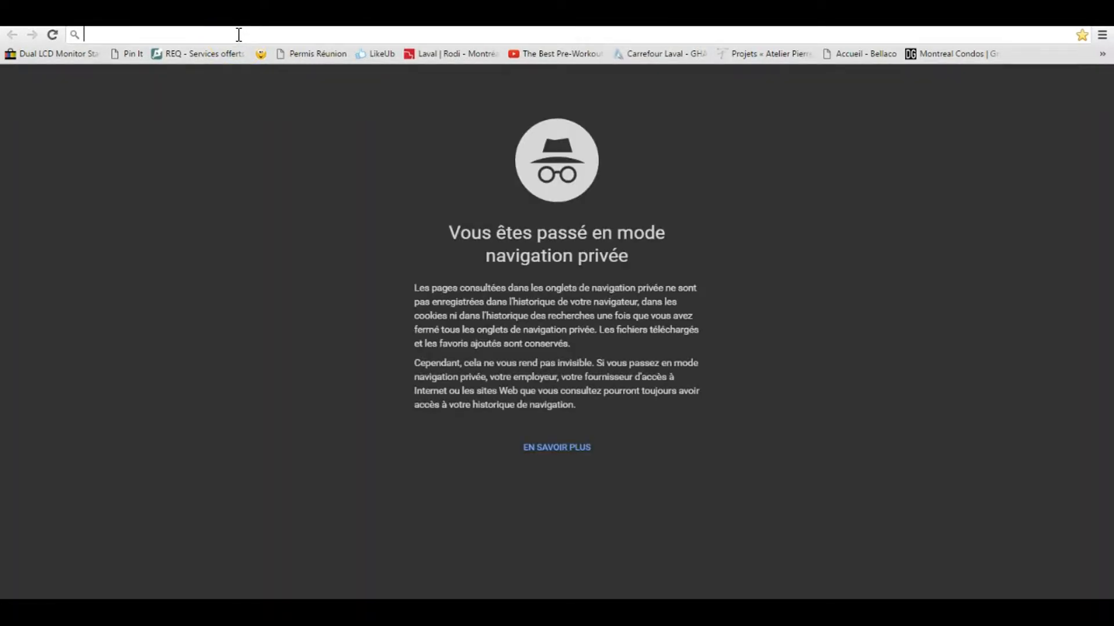
type("https://tabarnapp.myshopify.com")
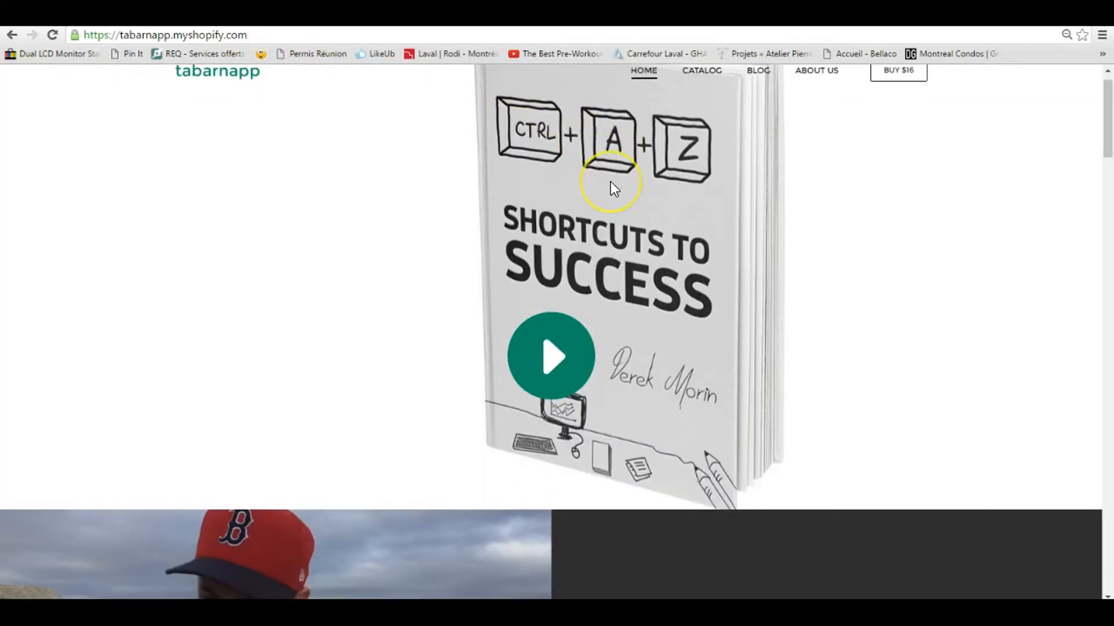
scroll("down", 3)
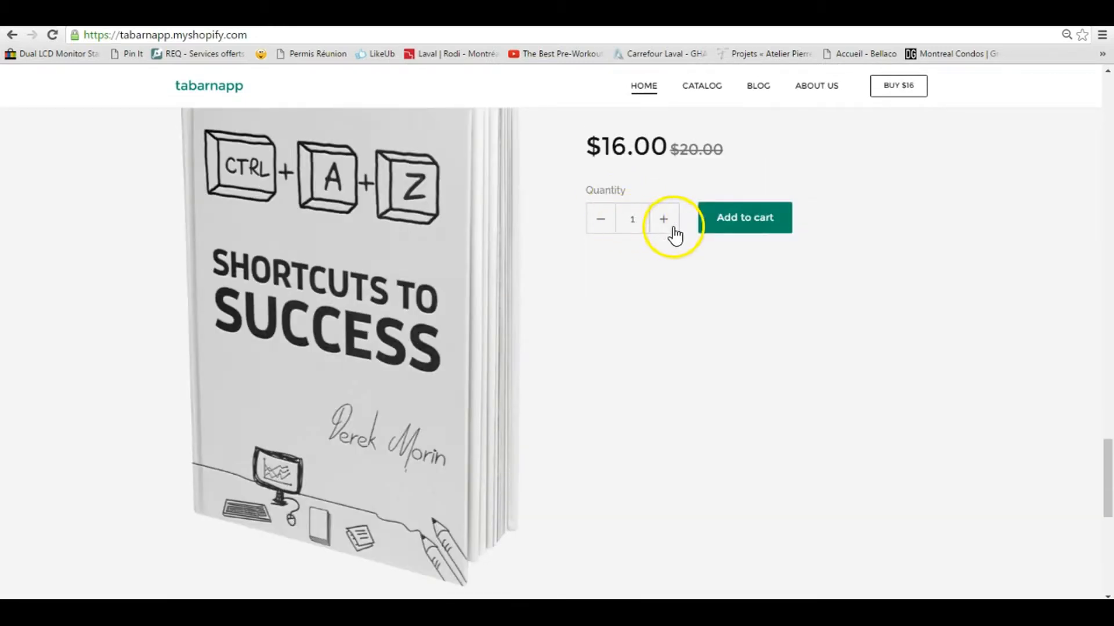
left_click(663, 218)
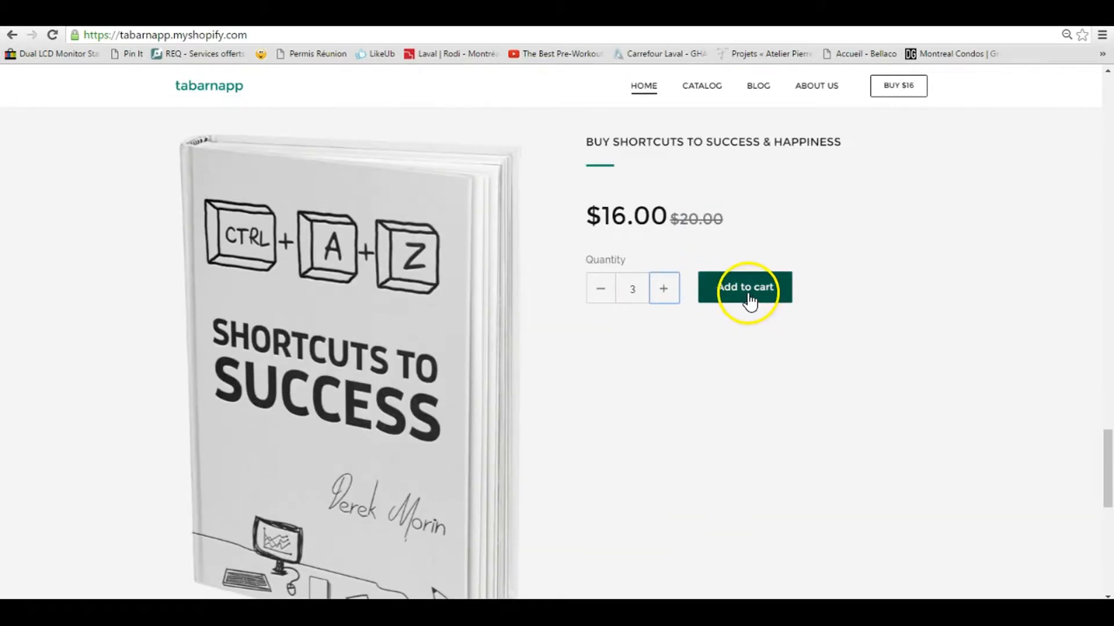
left_click(745, 286)
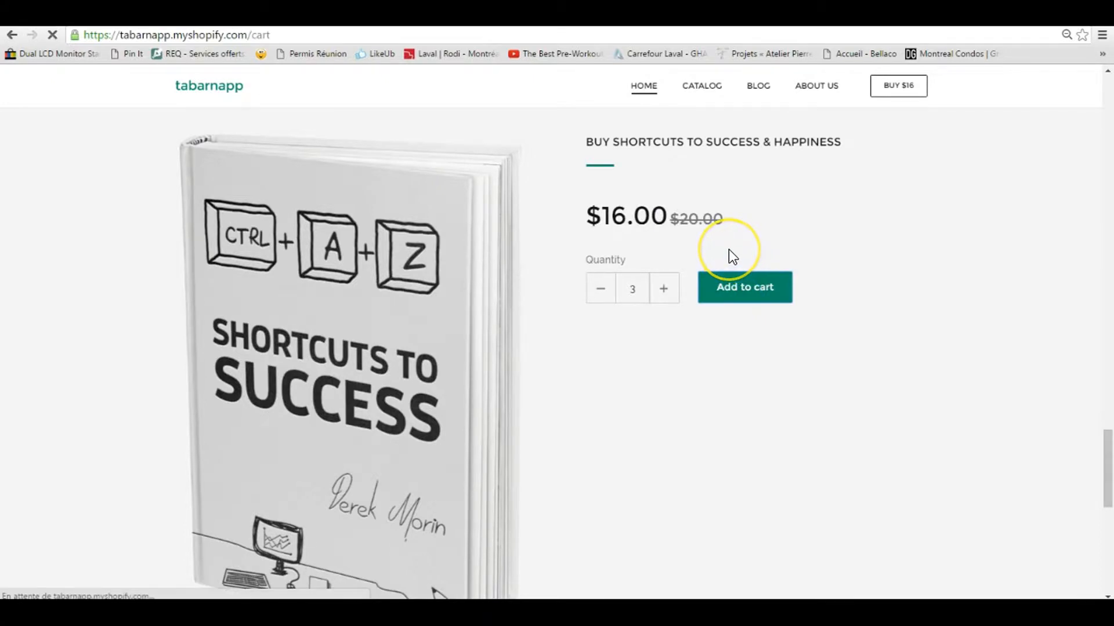
left_click(743, 286)
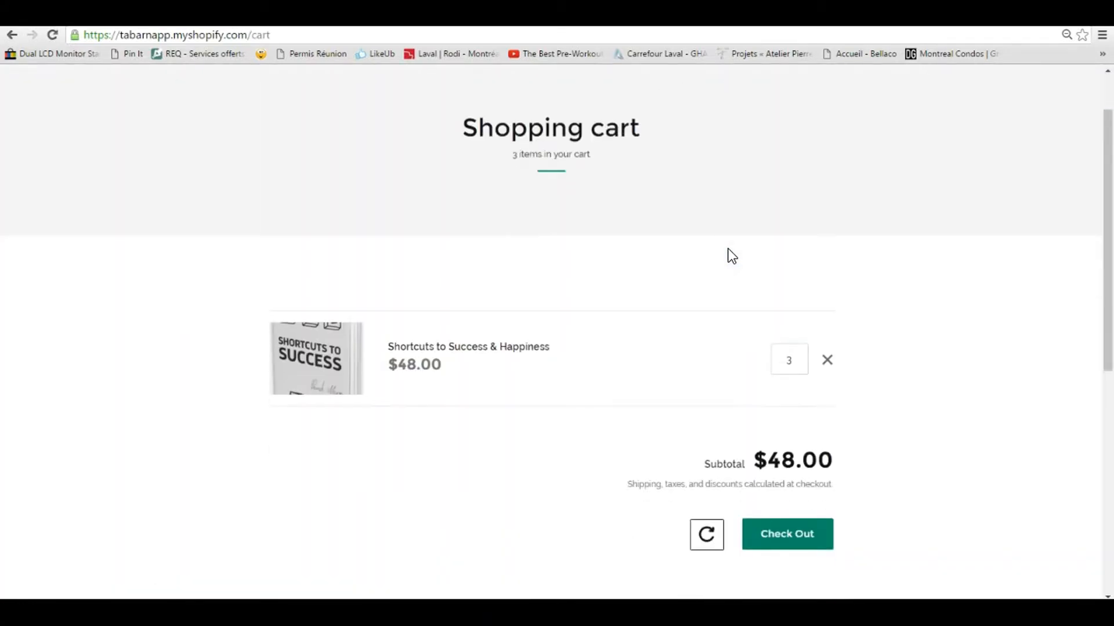
Send the three-book cart to Check Out, then return to the Automatic Discount settings.
scroll("down", 3)
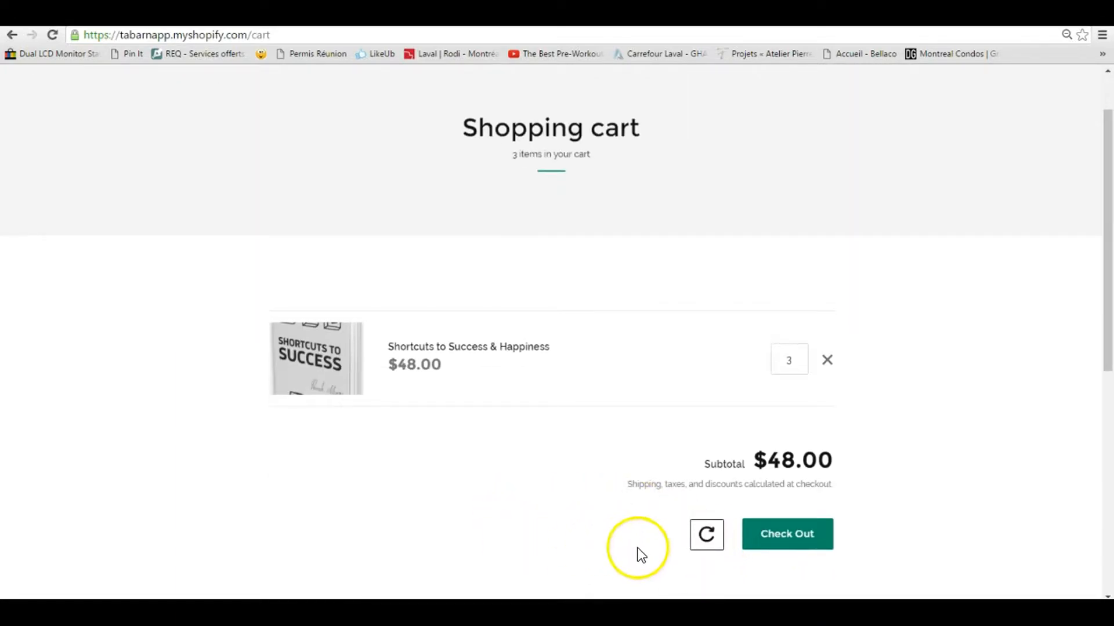
left_click(786, 534)
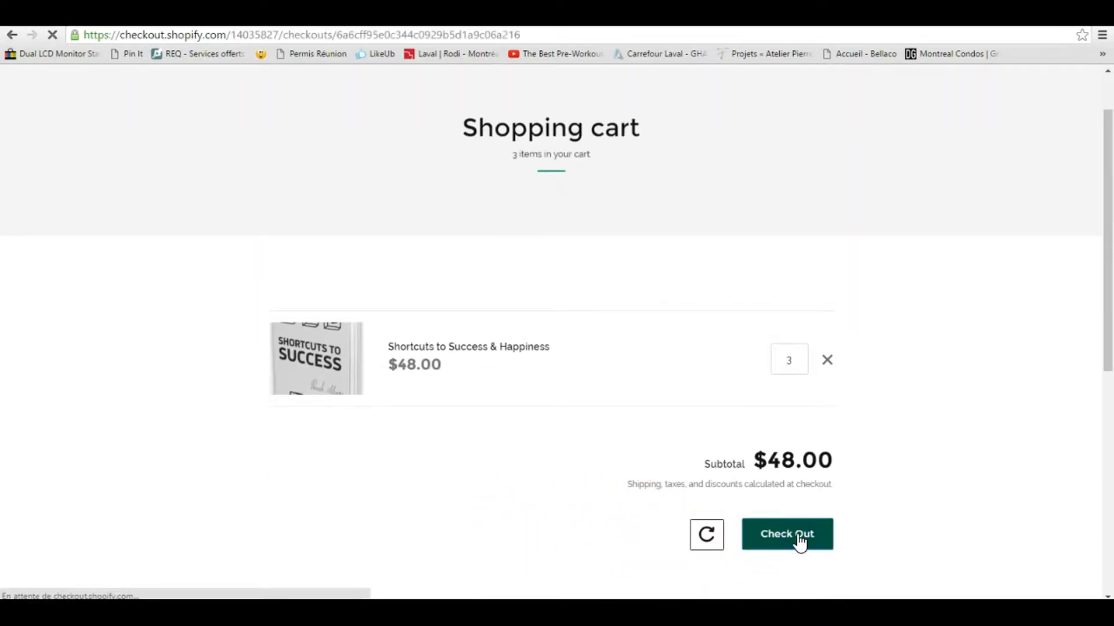
left_click(786, 534)
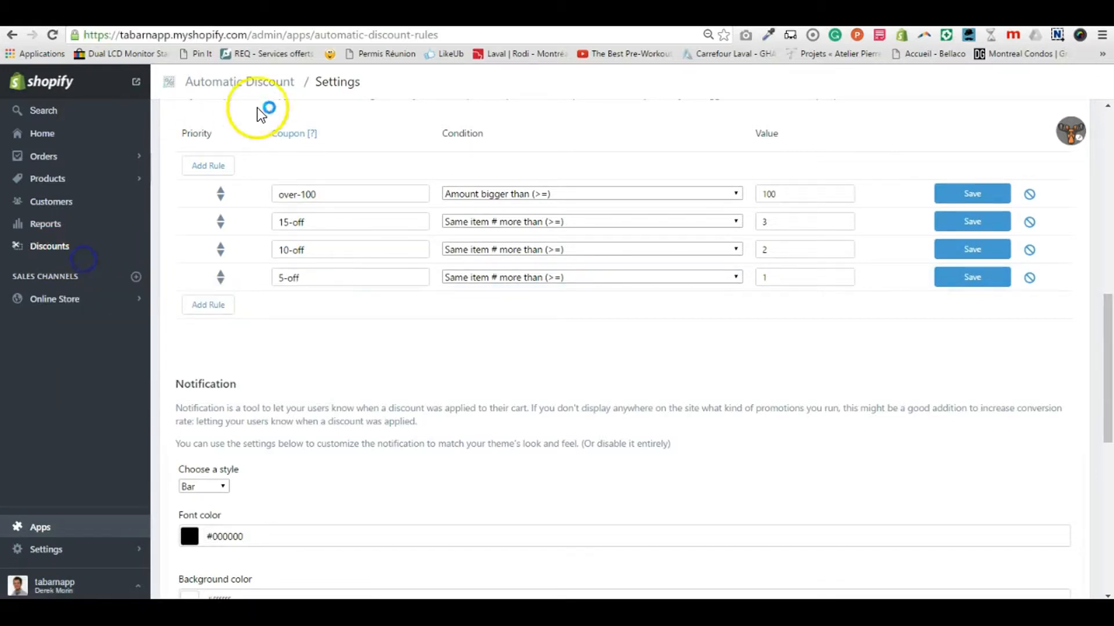
Change the notification style from bar to Popup and save the Automatic Discount settings.
scroll("down", 3)
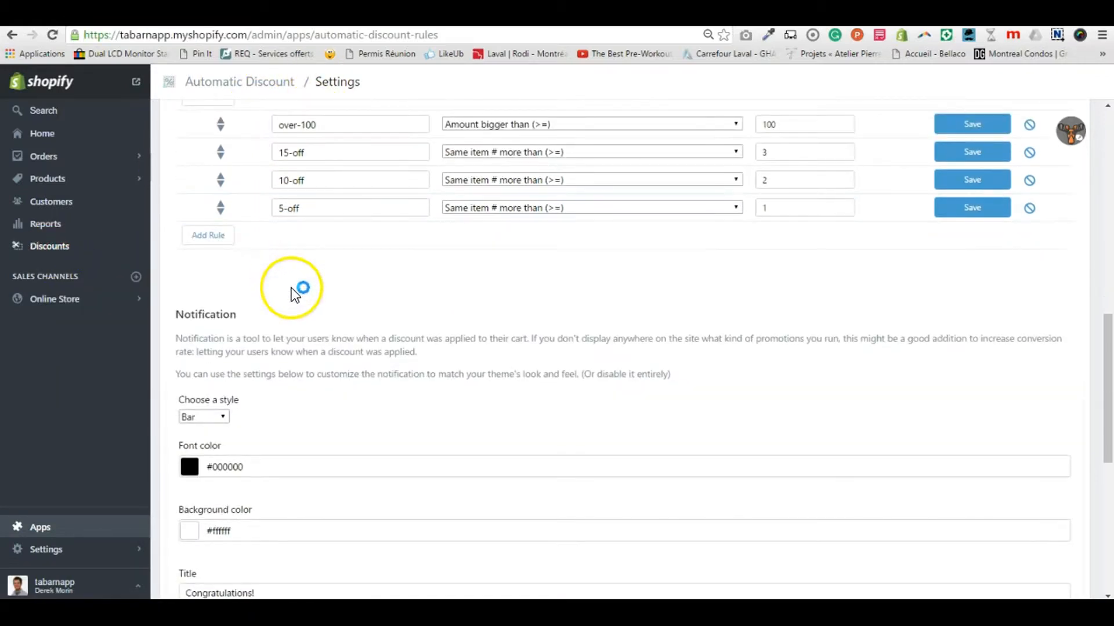
left_click(796, 125)
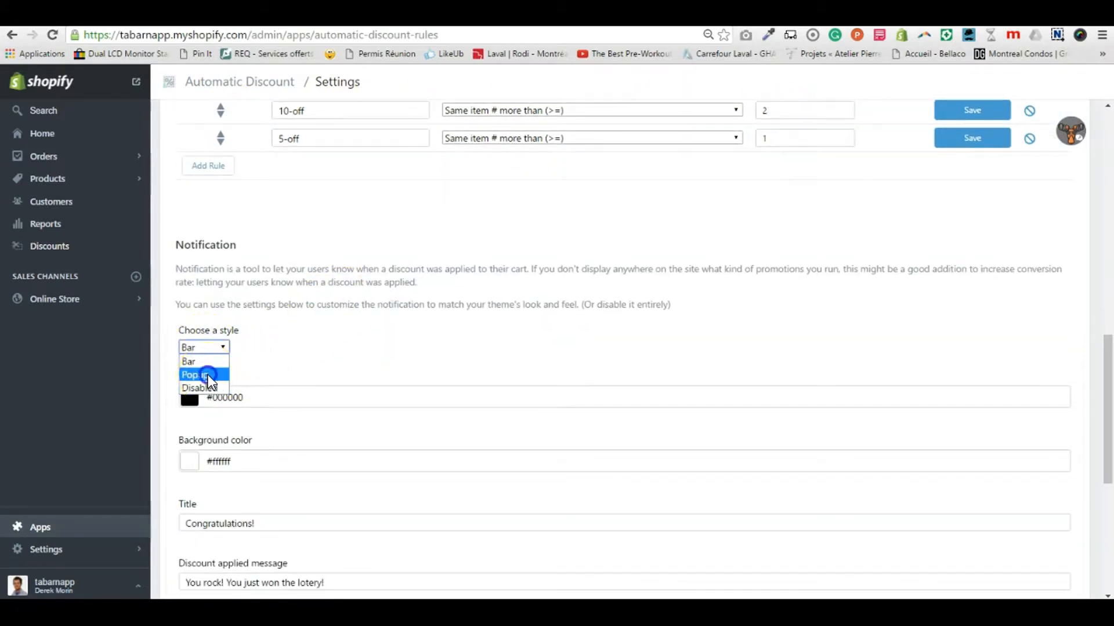
left_click(202, 374)
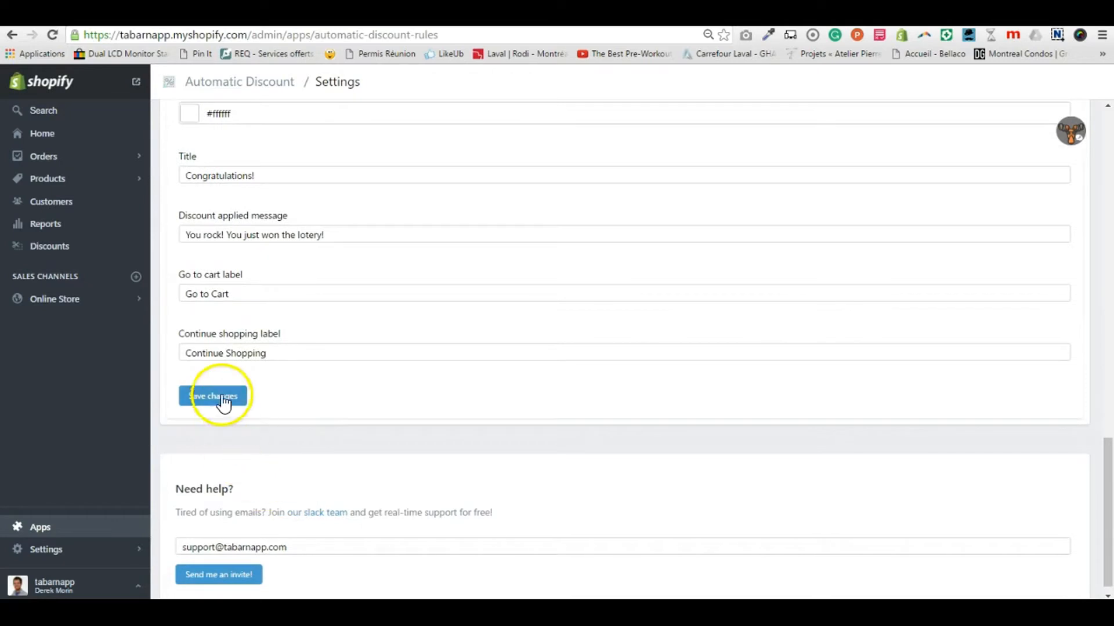
scroll("up", 3)
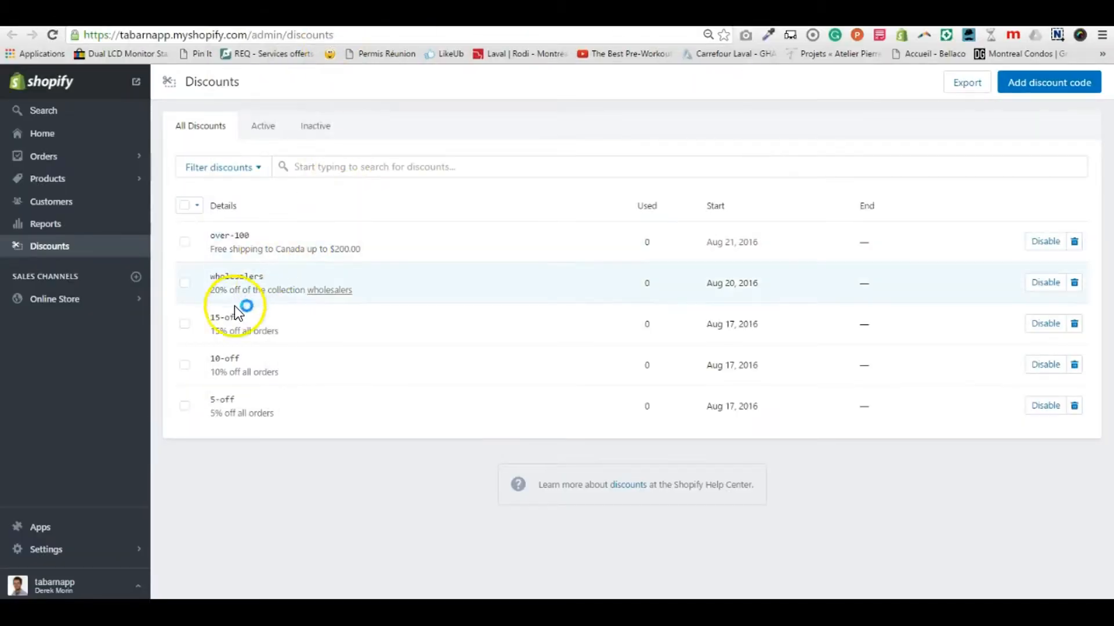
mouse_move(275, 332)
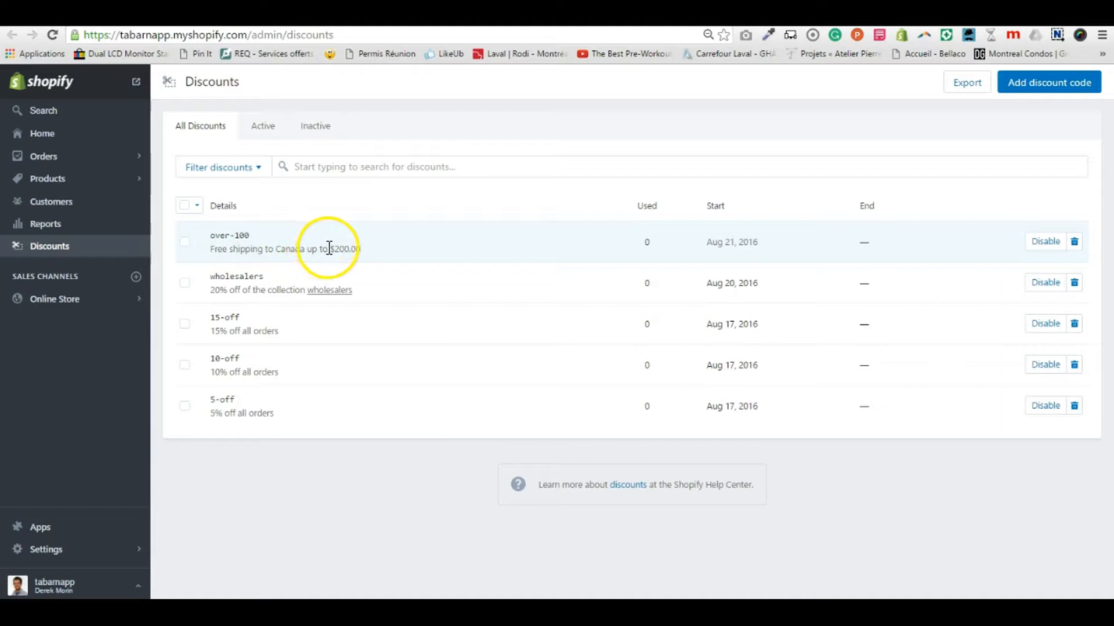
mouse_move(398, 245)
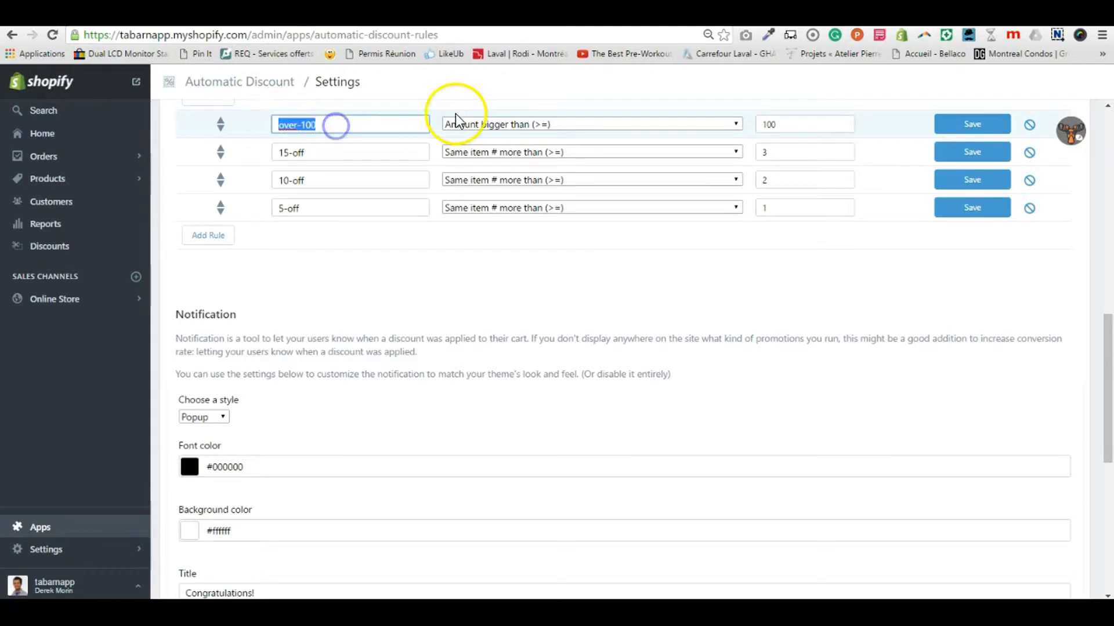
mouse_move(474, 105)
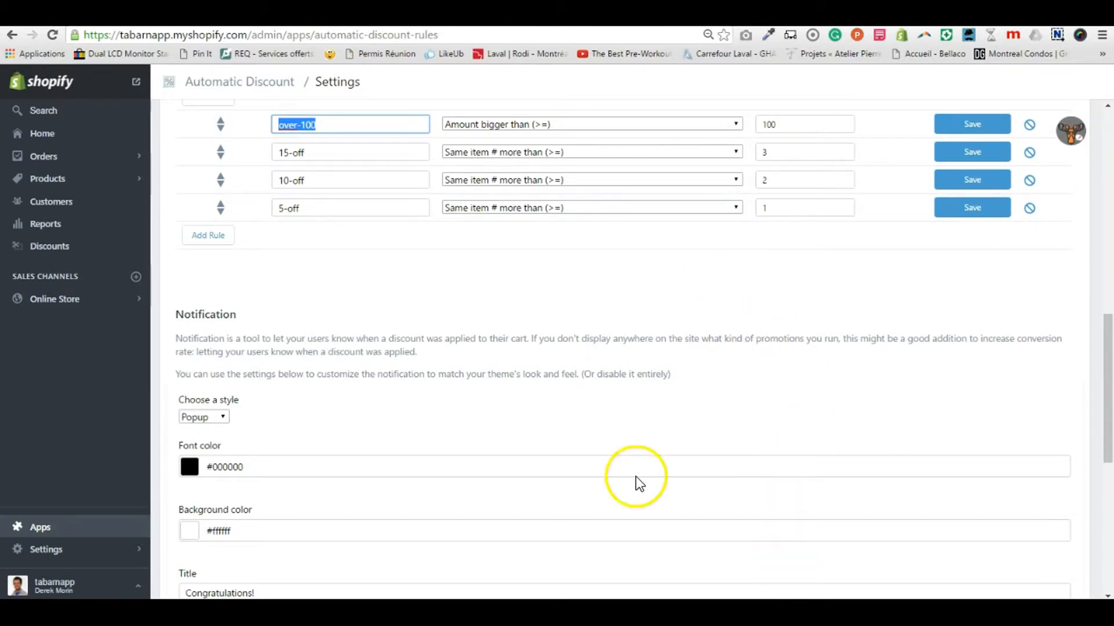
Reopen the Automatic Discount settings at the over-100 rule and popup Notification fields.
scroll("down", 3)
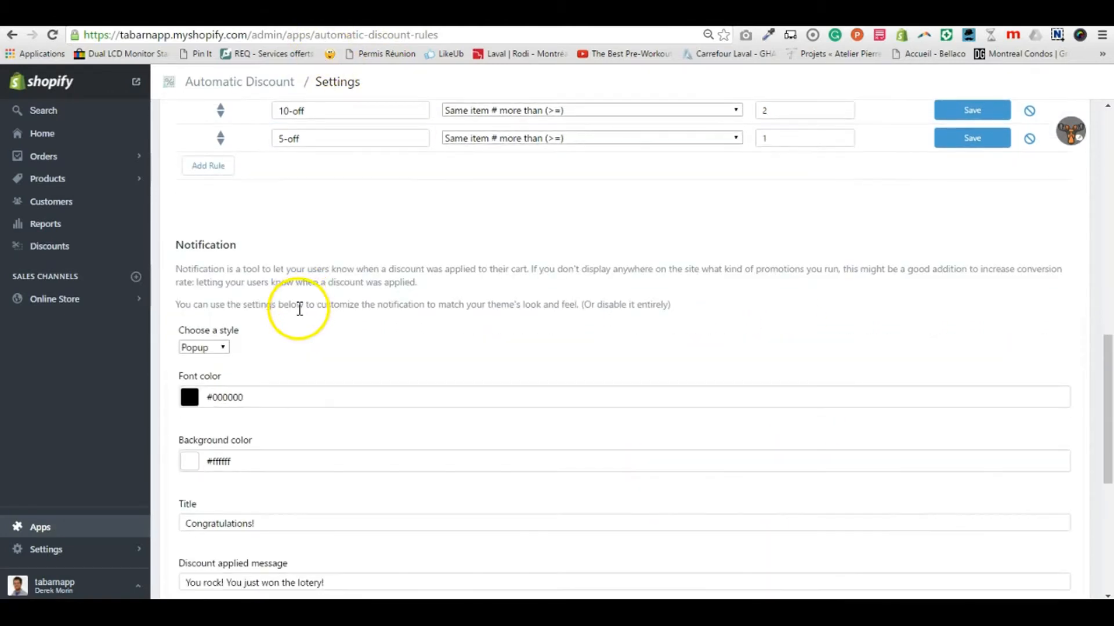
left_click(203, 347)
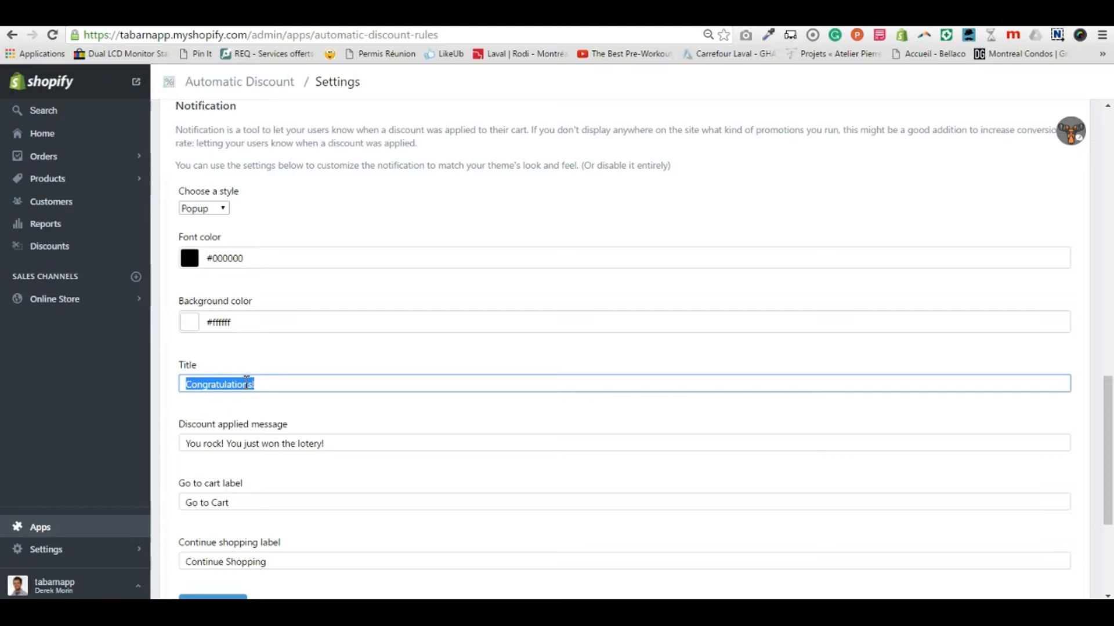
Set the popup title to 'You just got a discount!'.
type("You just got")
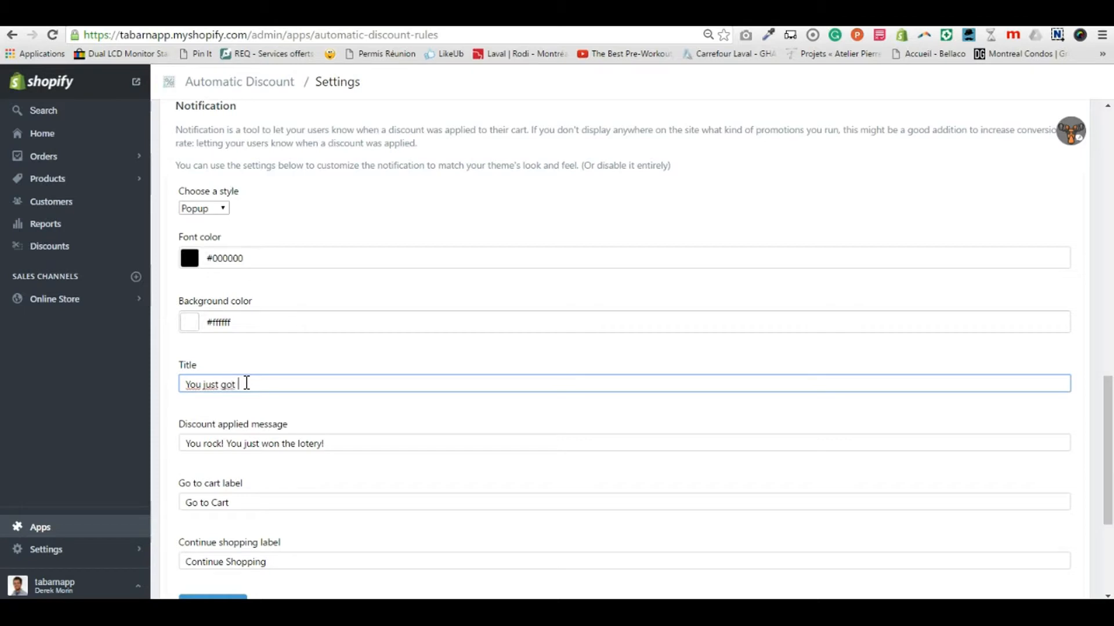
type("a di")
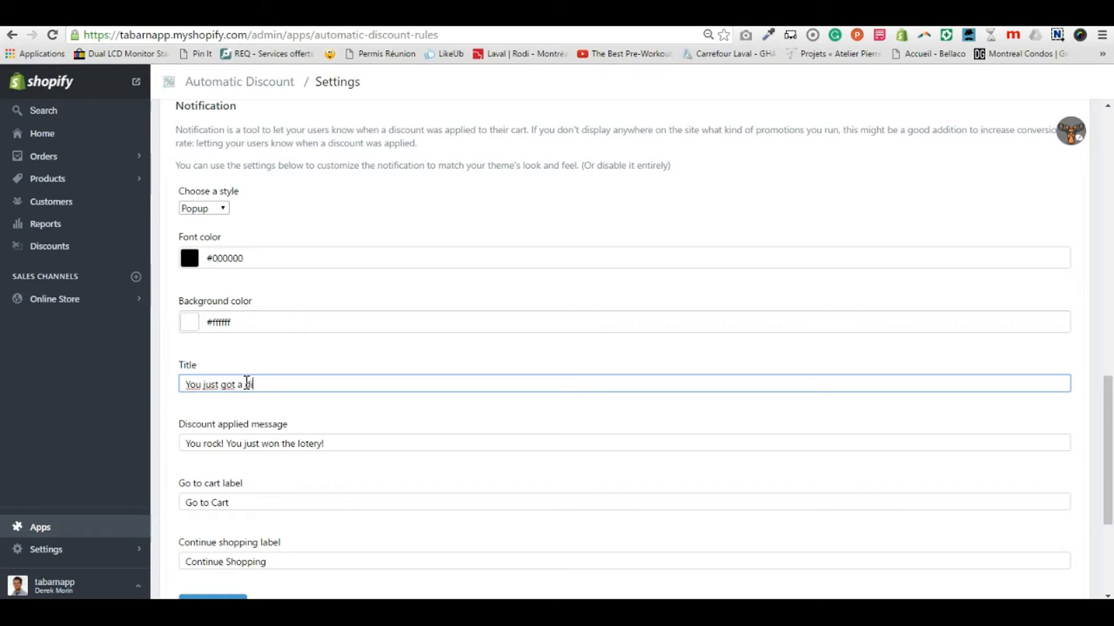
type("iscount!")
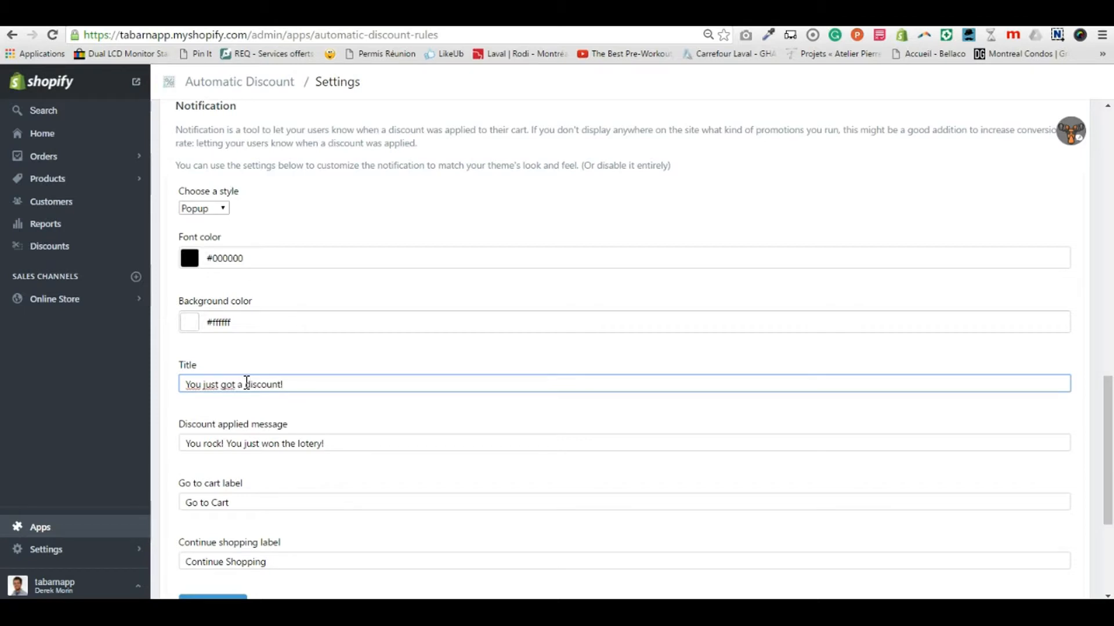
Replace the message with 'Click Go to Cart or anywhere to close this popup'.
triple_click(252, 443)
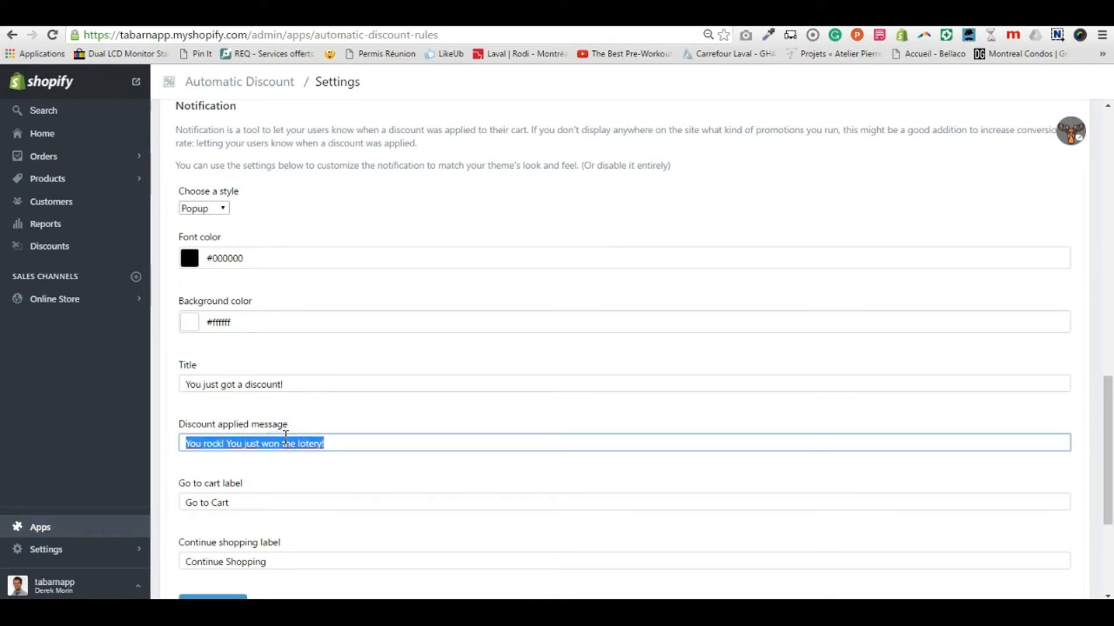
type("Click")
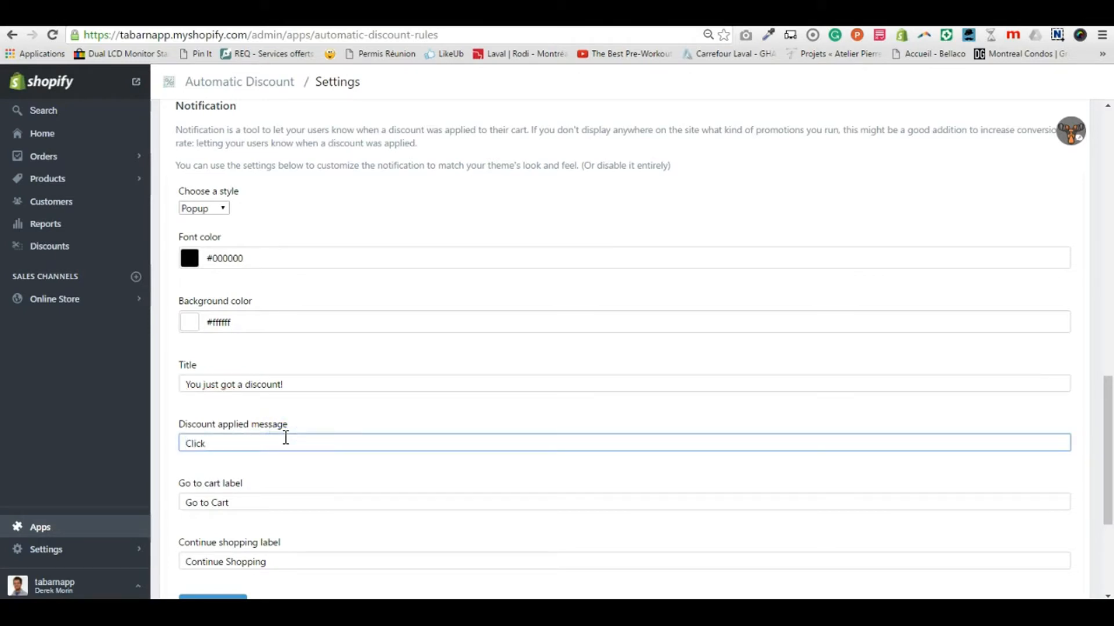
type("Go to")
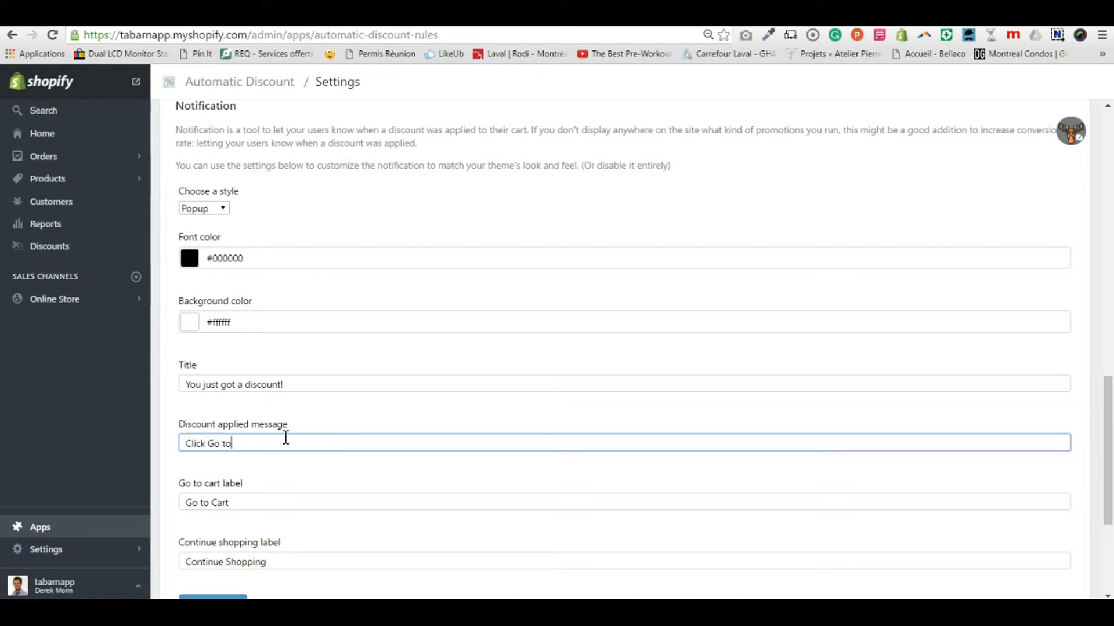
type("Cart o")
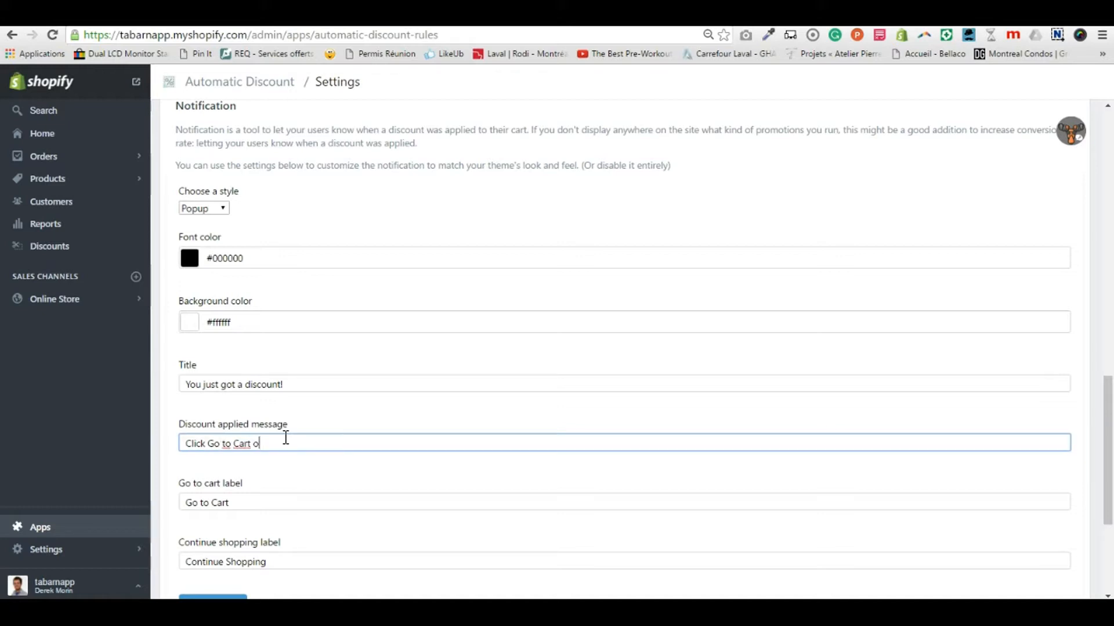
type("r anywhere to close")
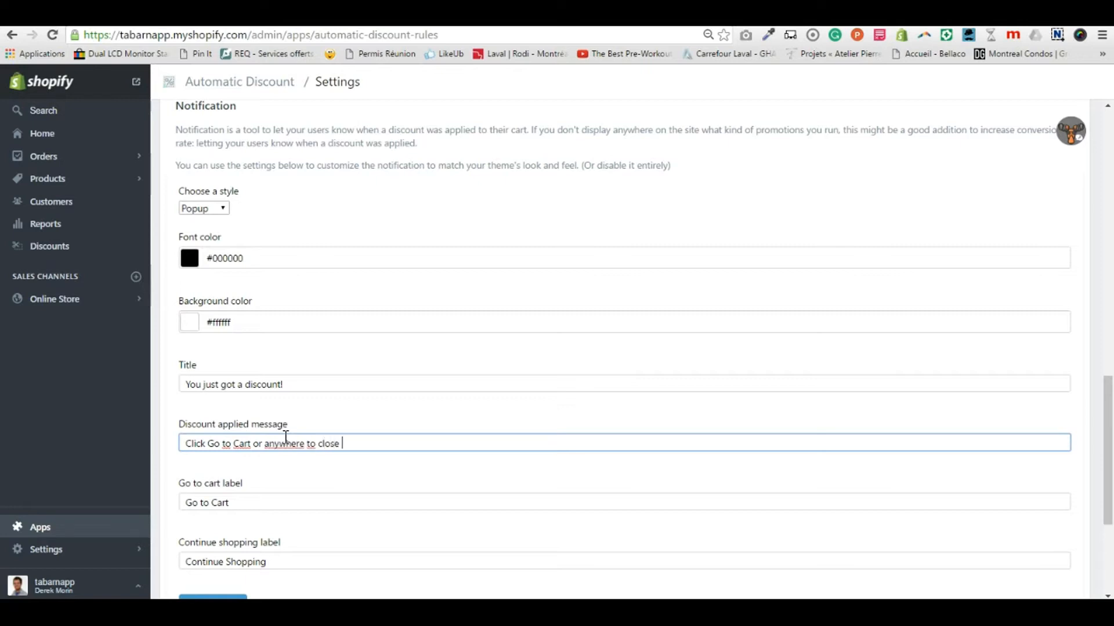
type("this popup")
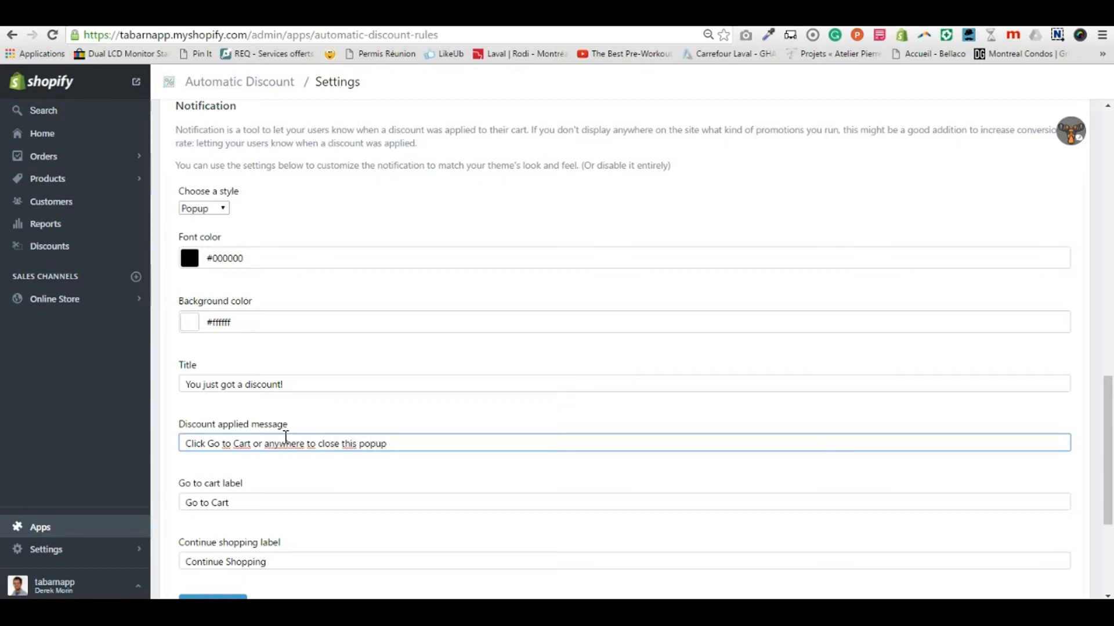
scroll("down", 3)
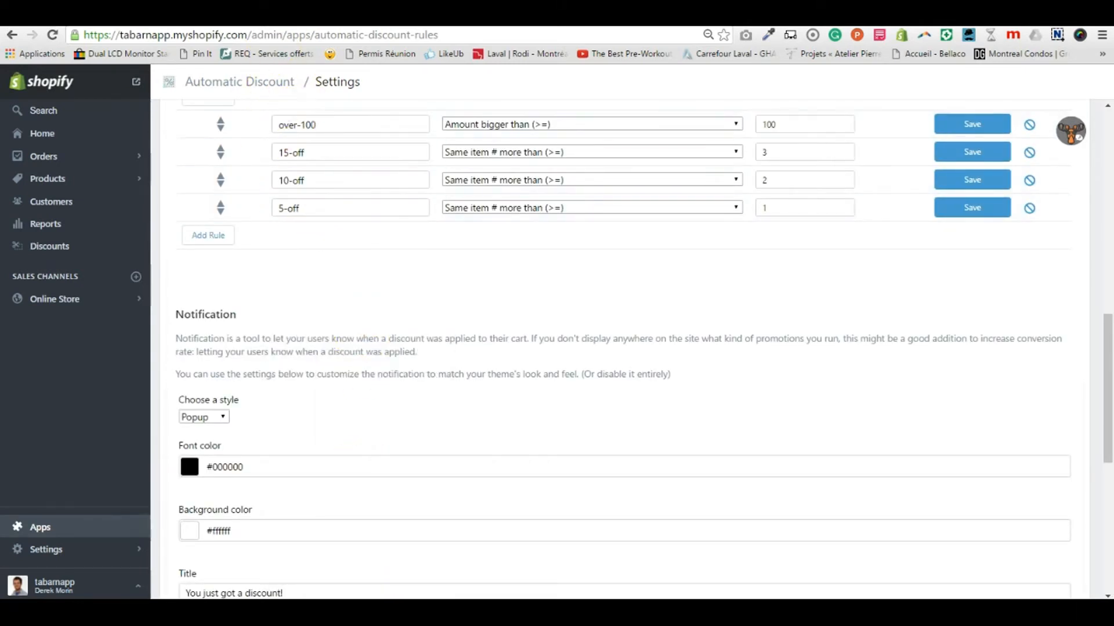
Load the tabarnapp storefront in the private window and add 11 more books, bringing the cart to 14 copies ($224.00).
left_click(170, 34)
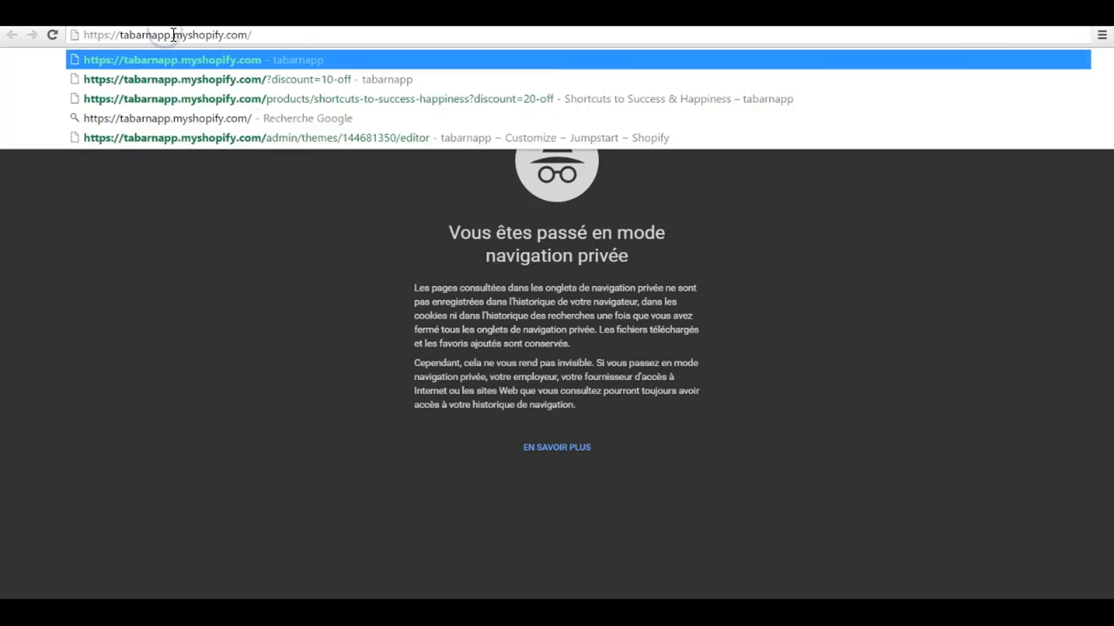
left_click(172, 60)
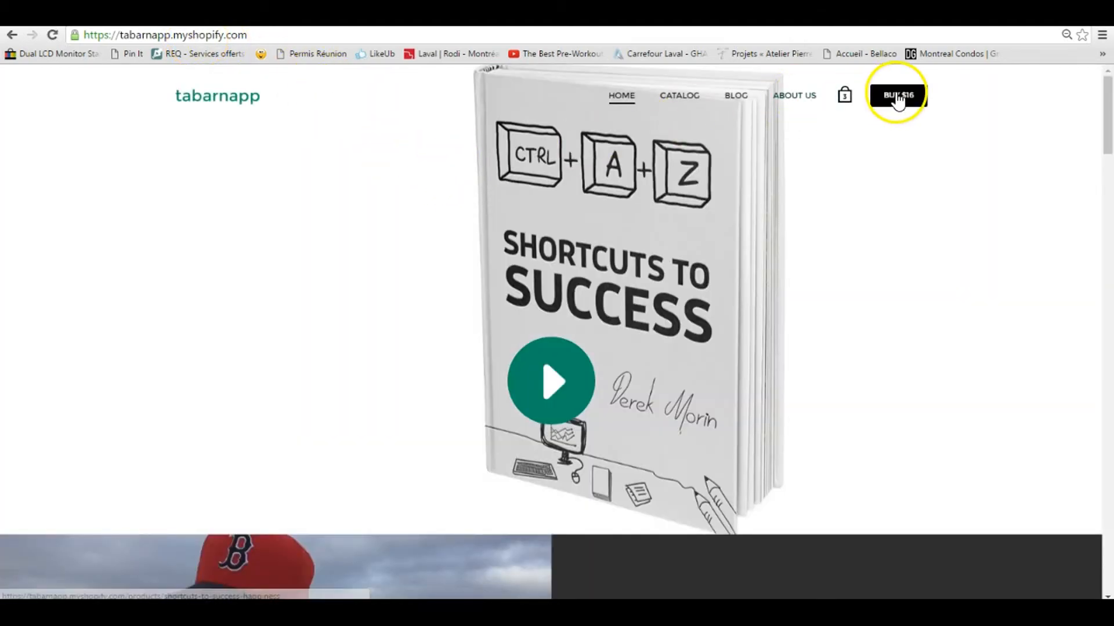
scroll("down", 3)
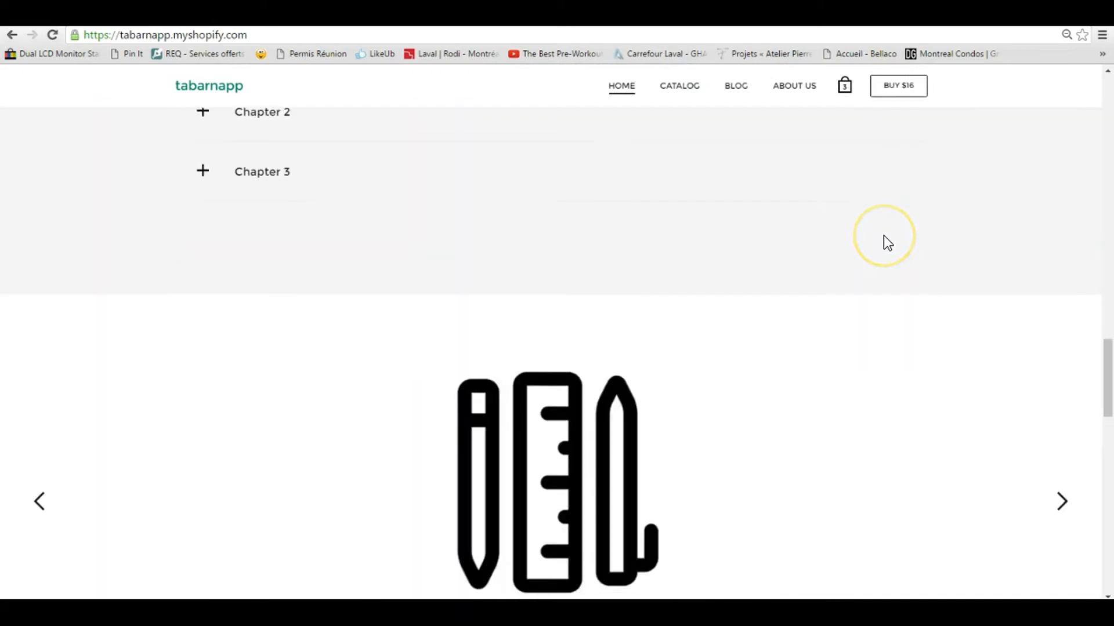
scroll("down", 3)
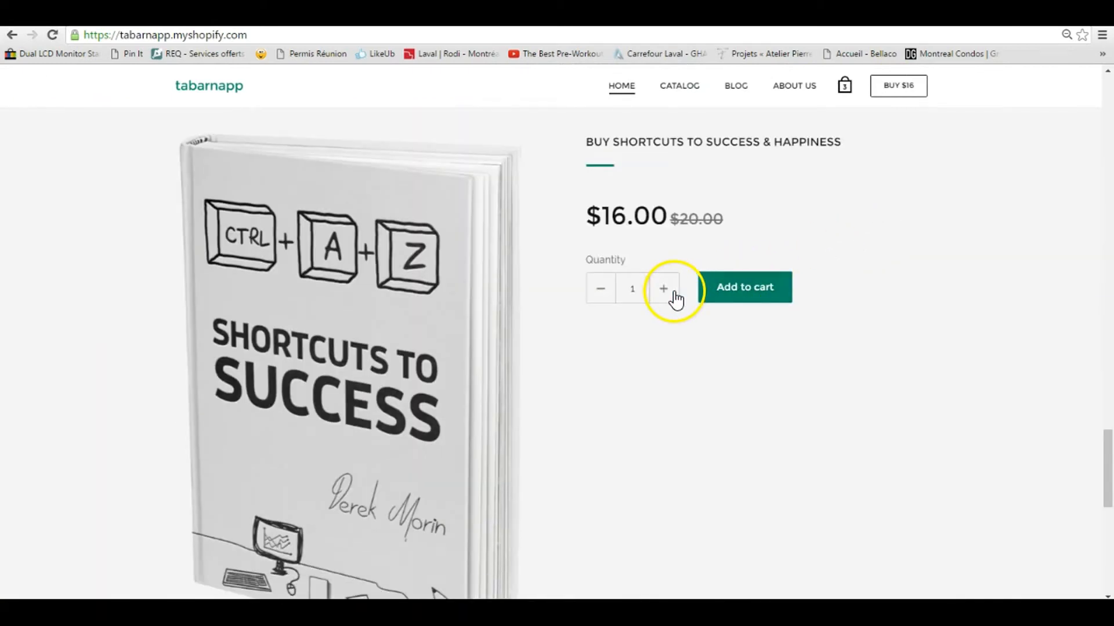
left_click(663, 288)
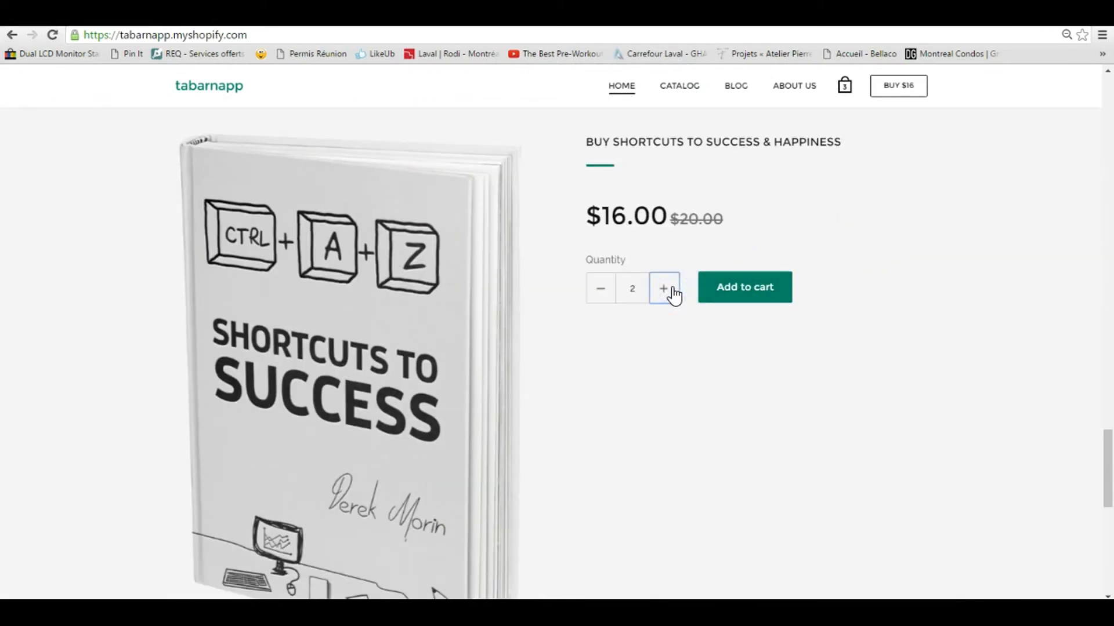
left_click(663, 289)
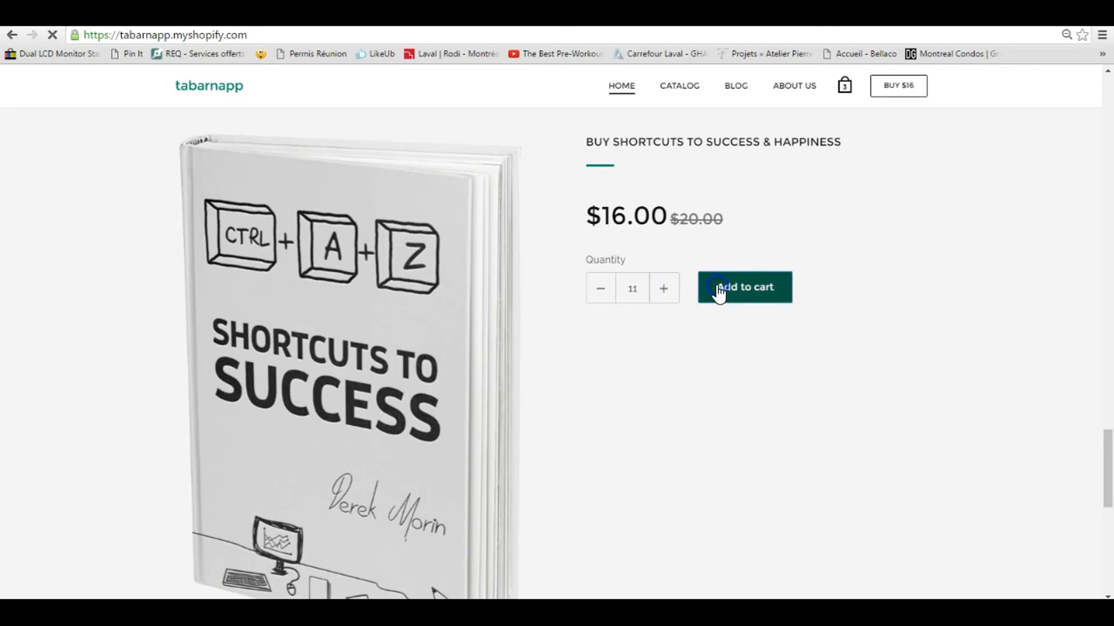
left_click(745, 286)
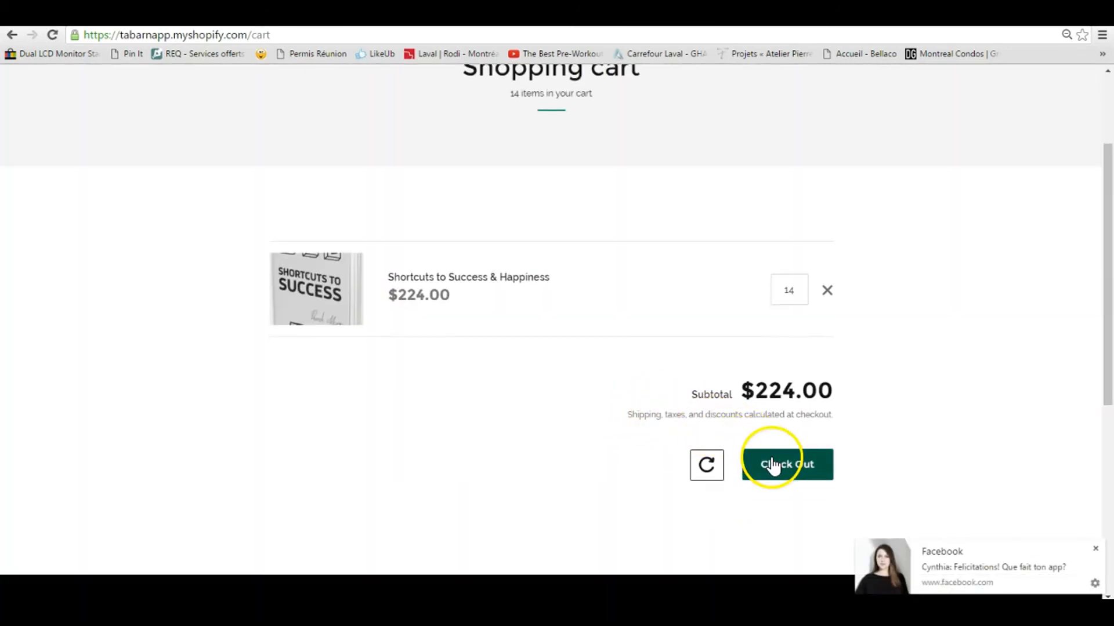
Check out the 14-book cart totalling $224.00.
left_click(786, 464)
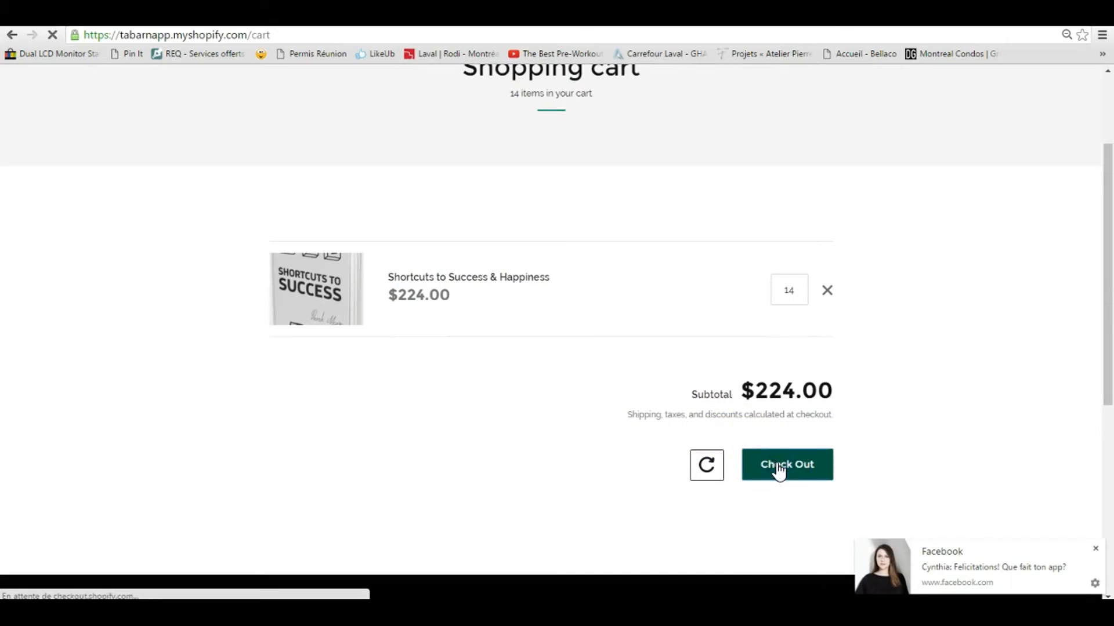
left_click(787, 464)
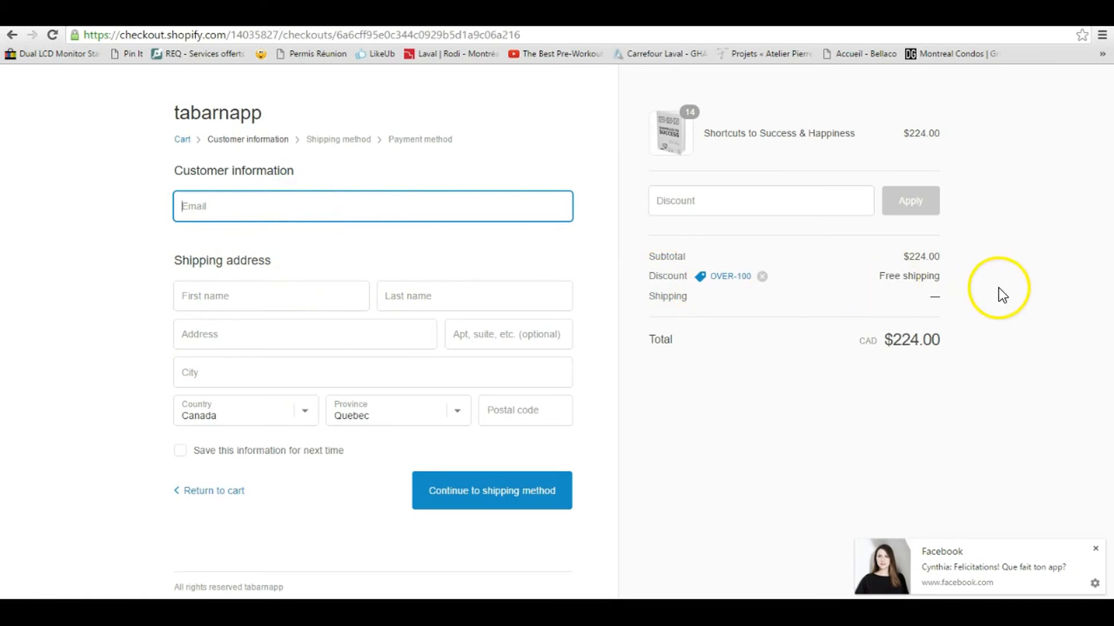
mouse_move(268, 304)
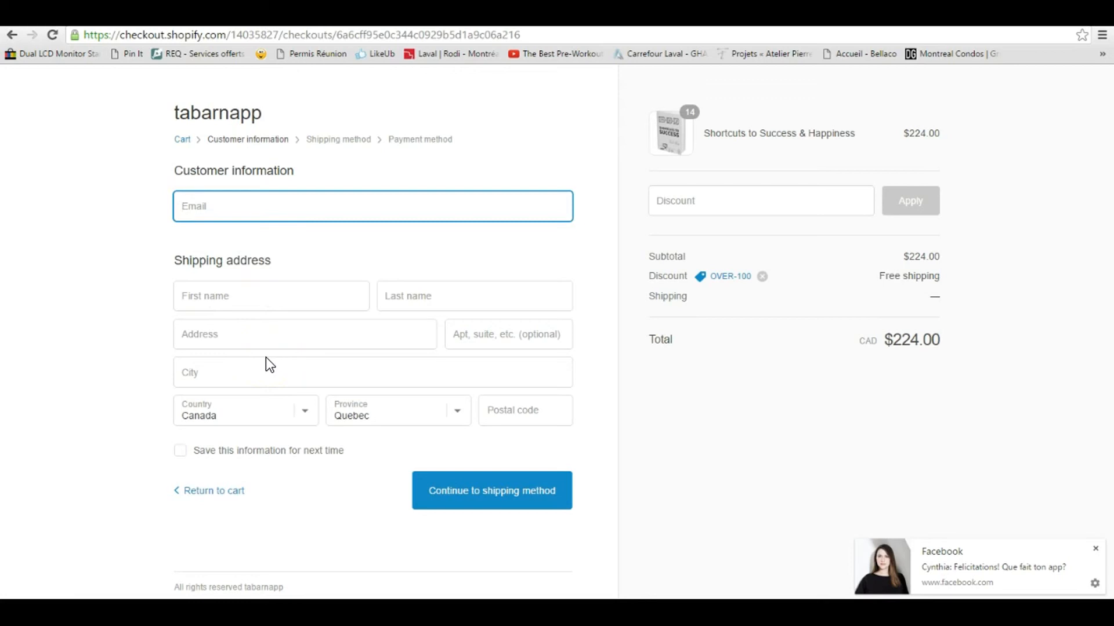
Confirm the checkout shows the OVER-100 discount giving free shipping on the CAD $224.00 order.
left_click(1095, 548)
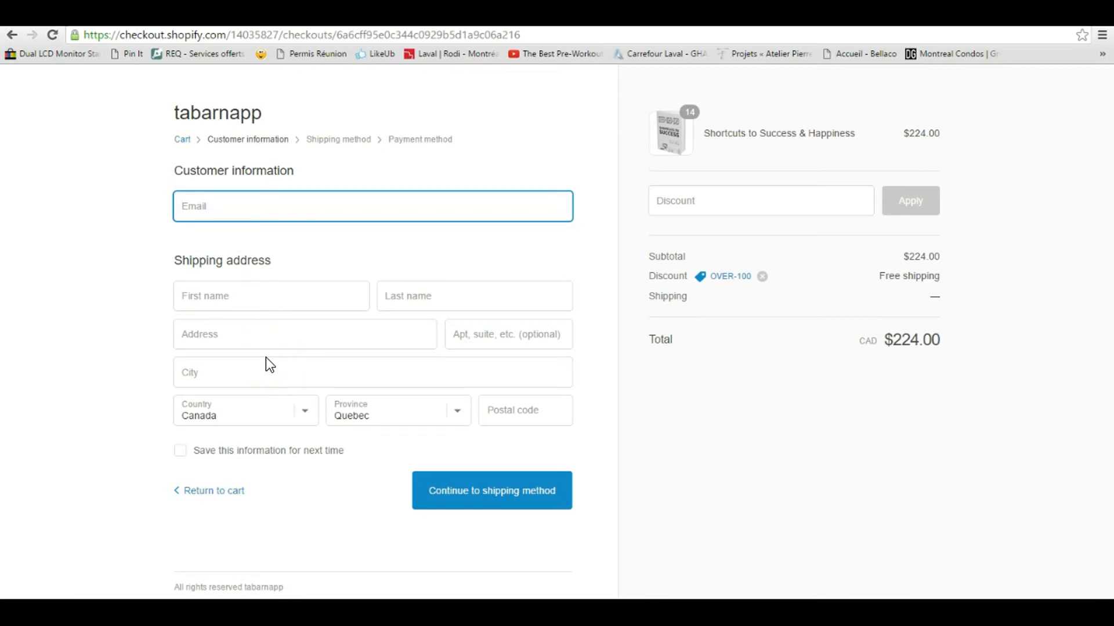
left_click(372, 206)
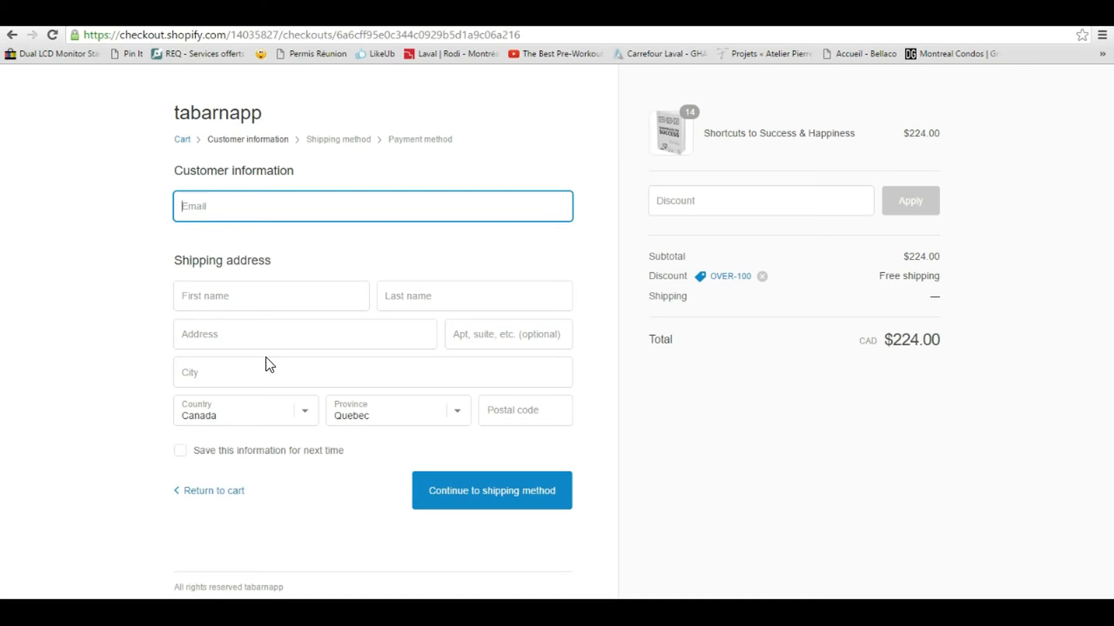